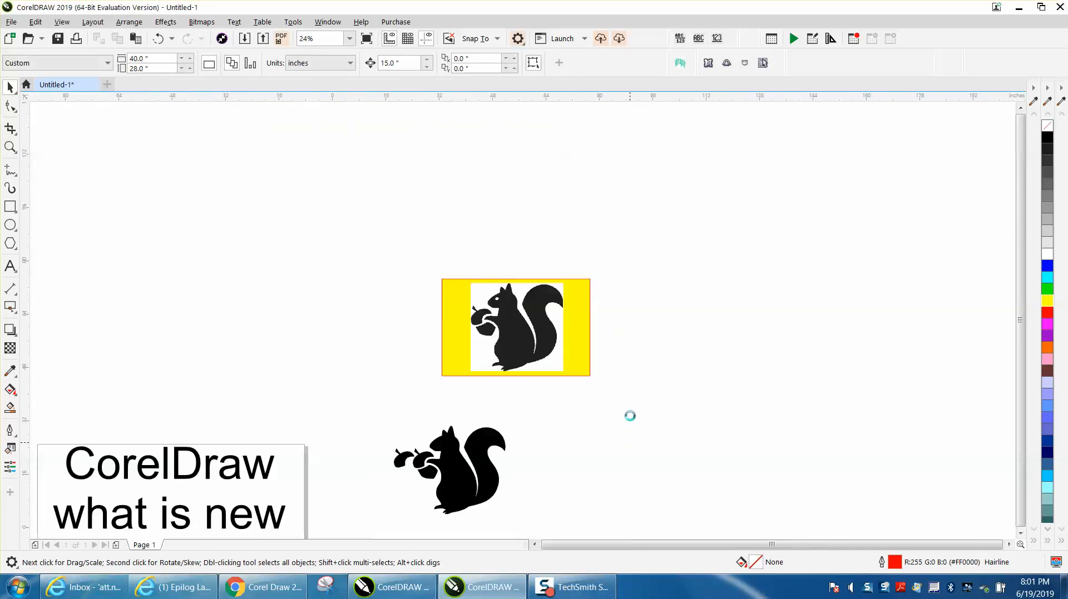
# - Zoom to 74% on the traced squirrel and display the left acorn's 86 nodes with the Shape tool
pyautogui.click(10, 148)
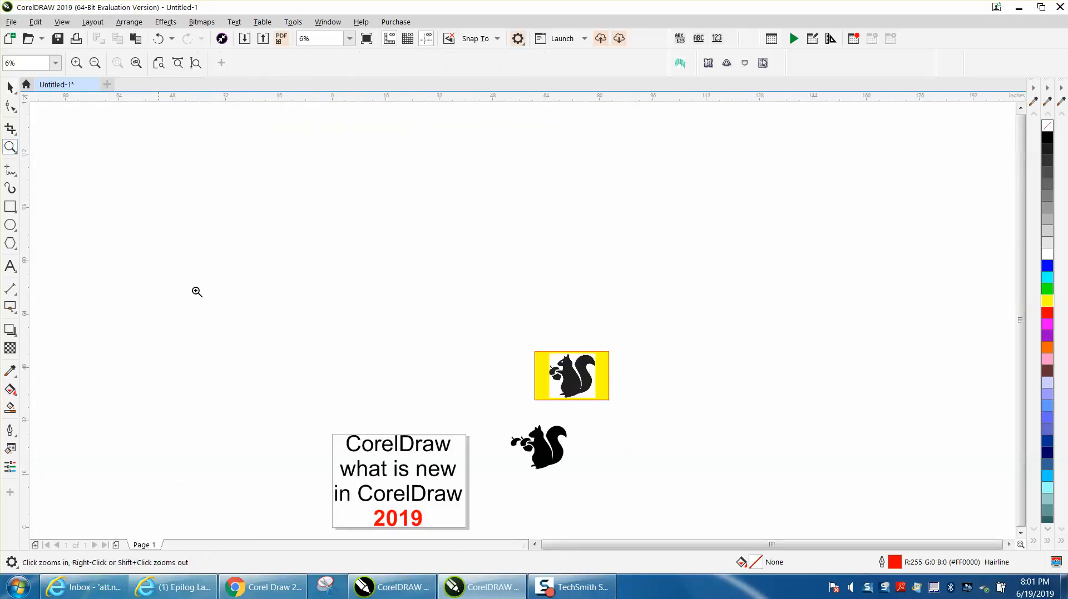
pyautogui.click(197, 292)
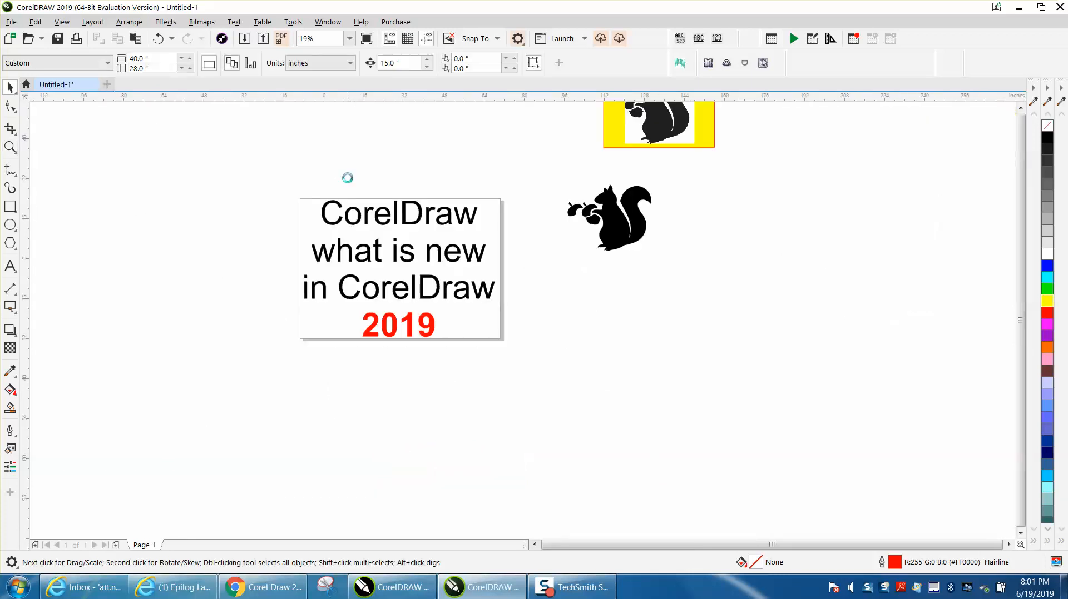
pyautogui.scroll(-3)
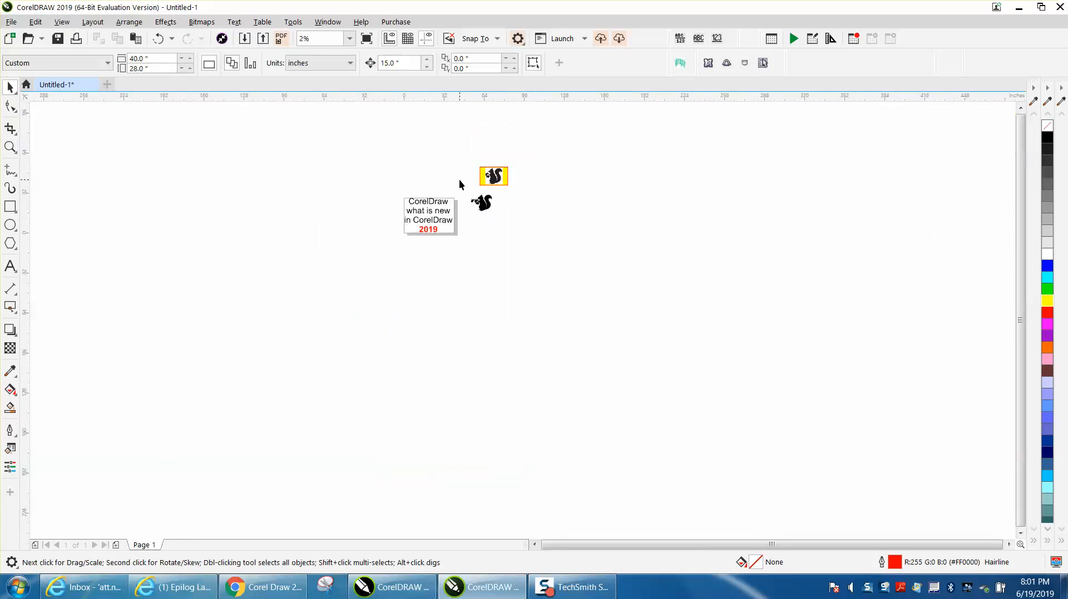
pyautogui.click(10, 148)
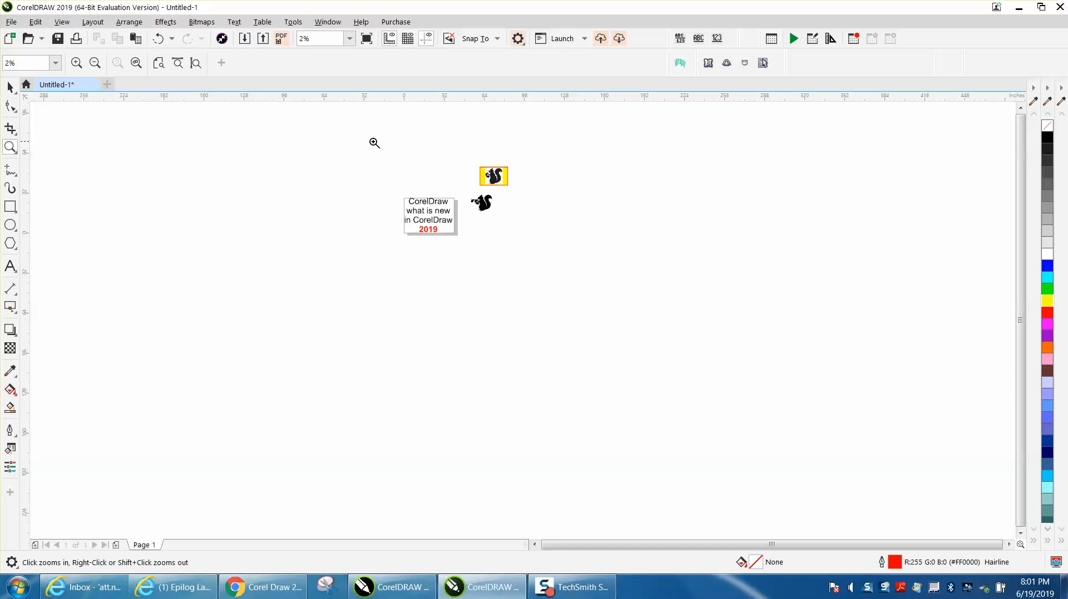
pyautogui.click(374, 142)
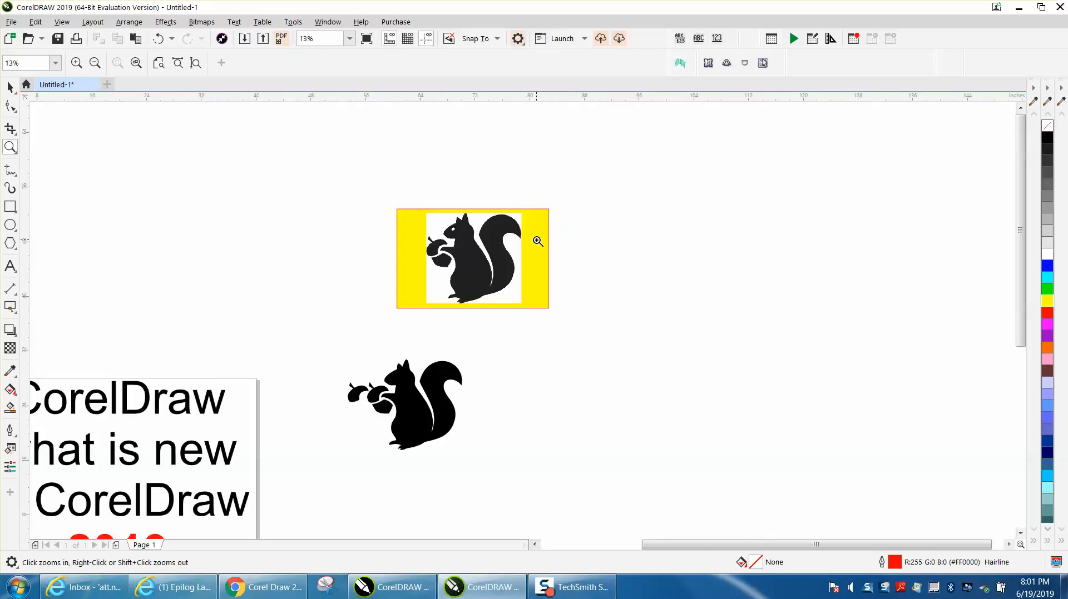
pyautogui.moveTo(343, 352)
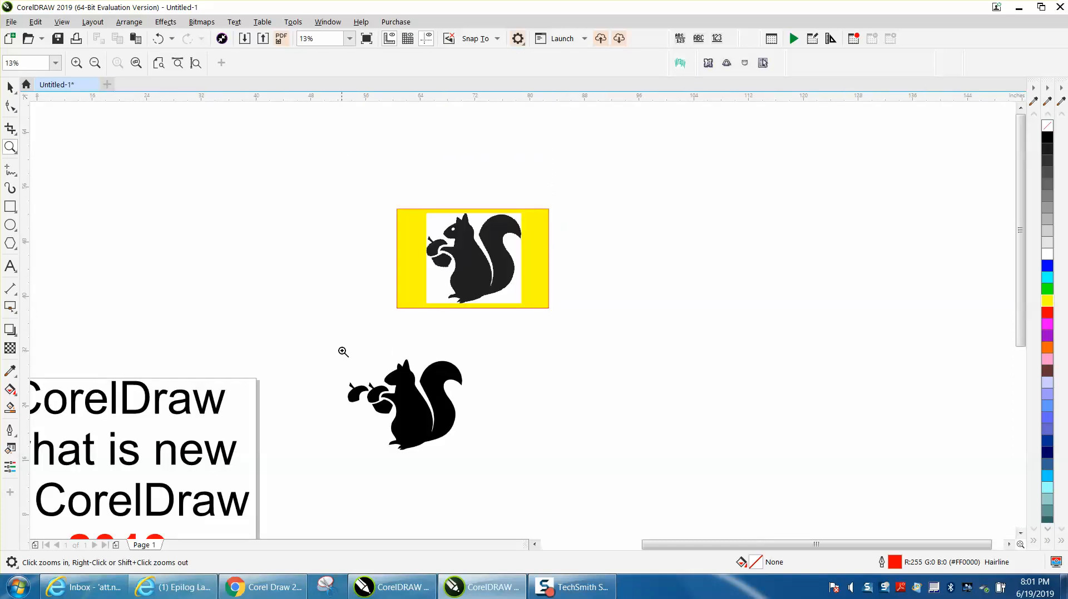
pyautogui.click(10, 87)
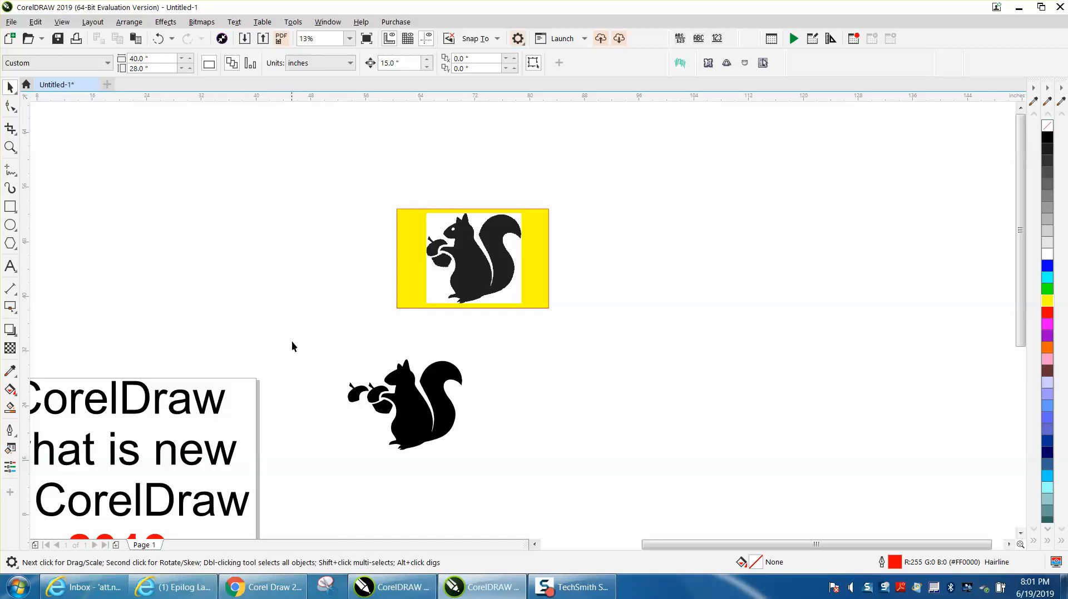
pyautogui.click(400, 394)
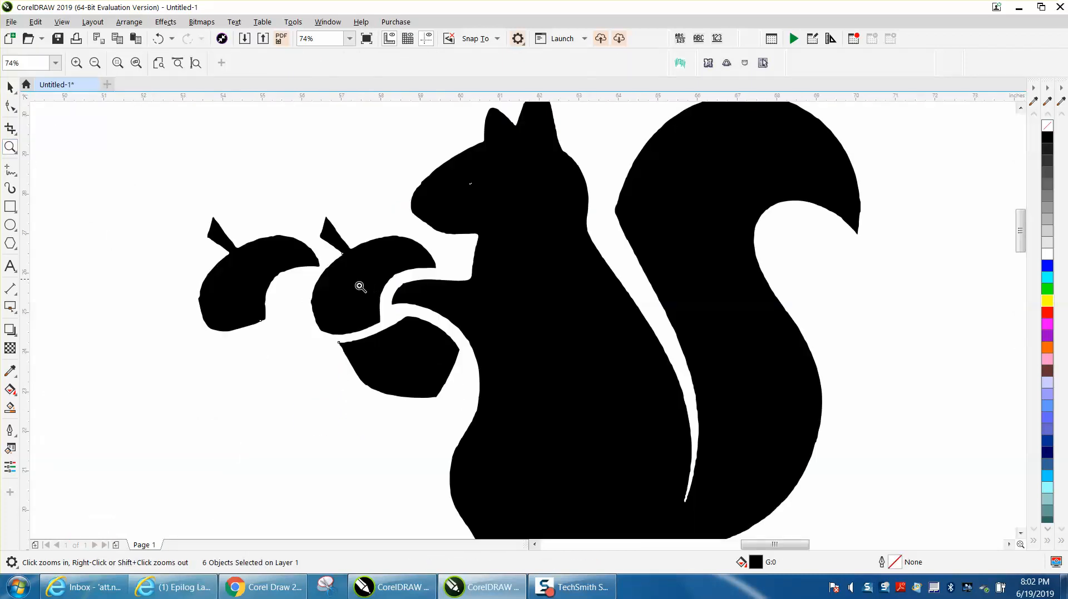
pyautogui.click(10, 86)
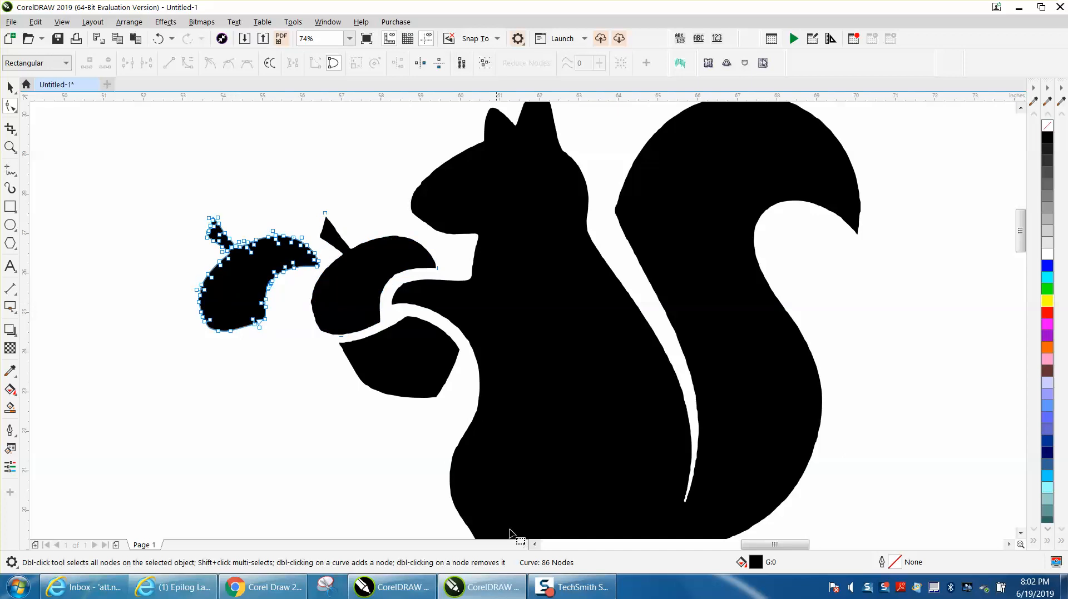
pyautogui.moveTo(541, 575)
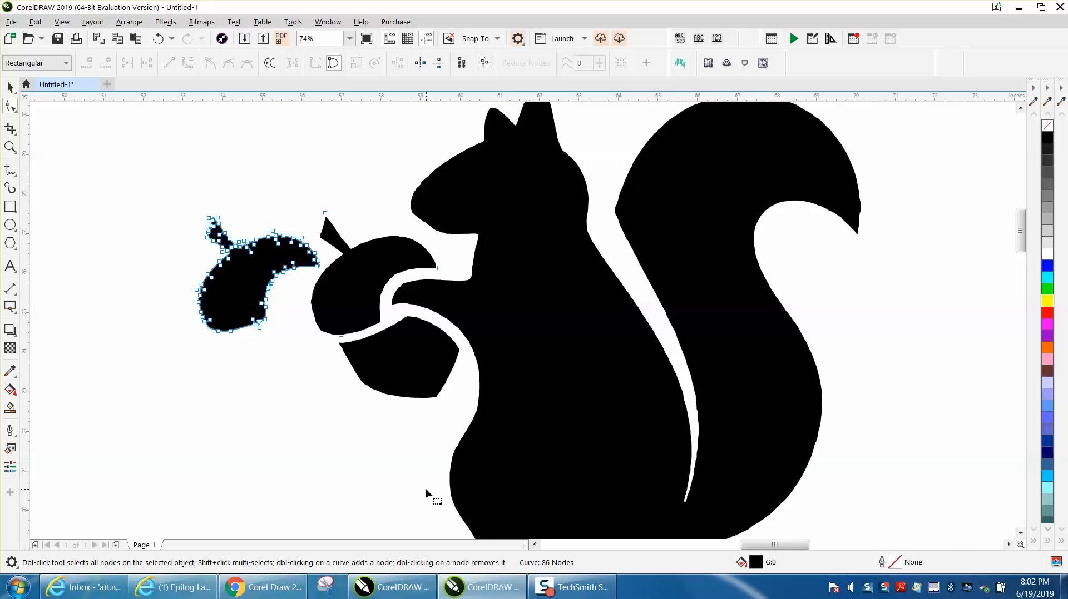
pyautogui.moveTo(342, 451)
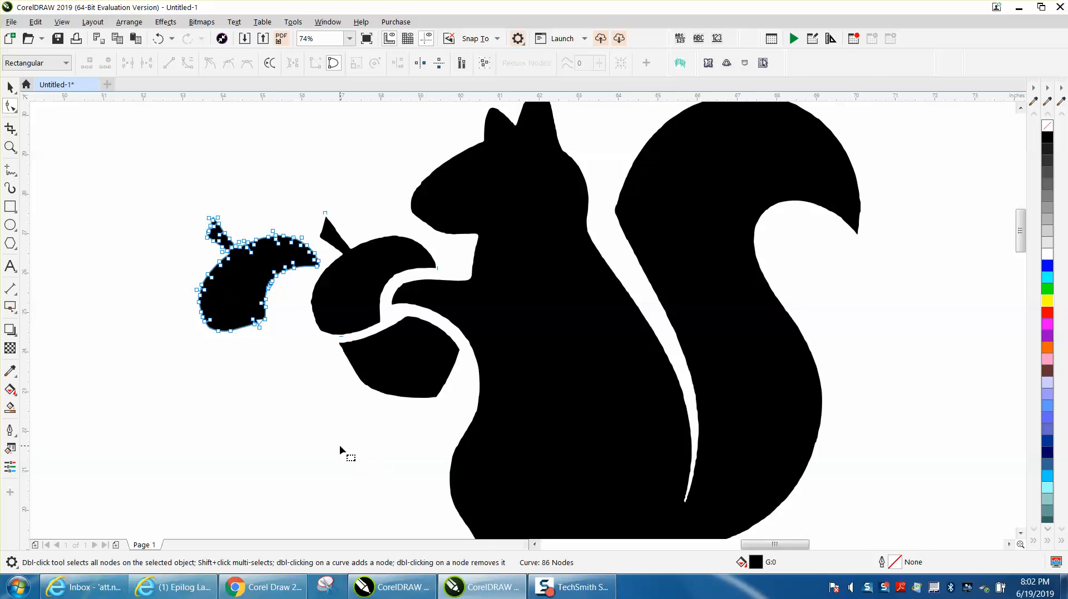
pyautogui.scroll(-3)
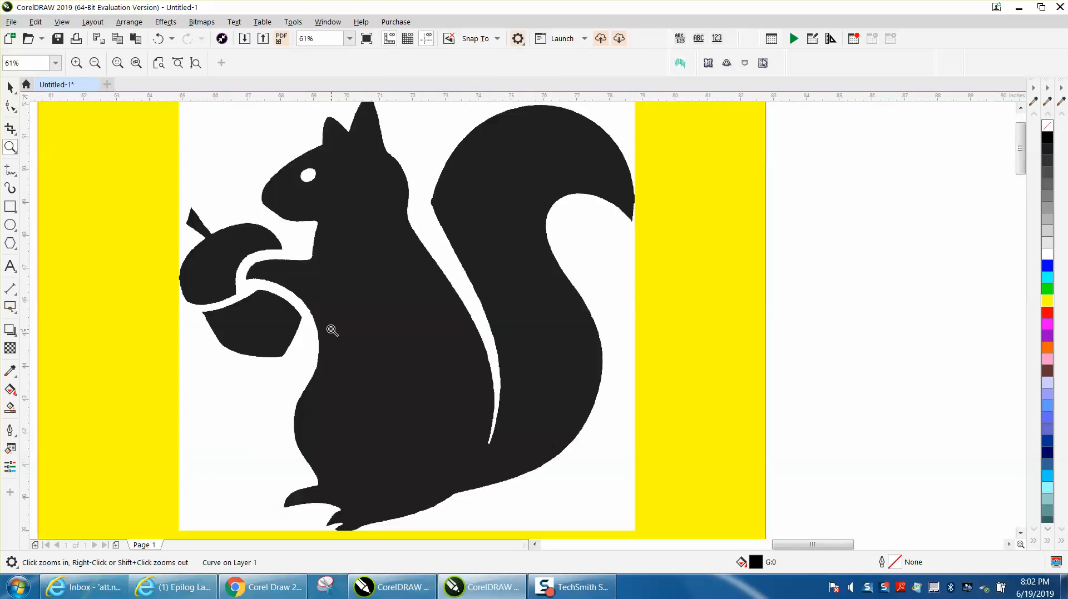
# - Convert the selected squirrel clip art to a Black and White (1-bit) bitmap at 600 dpi
pyautogui.click(10, 86)
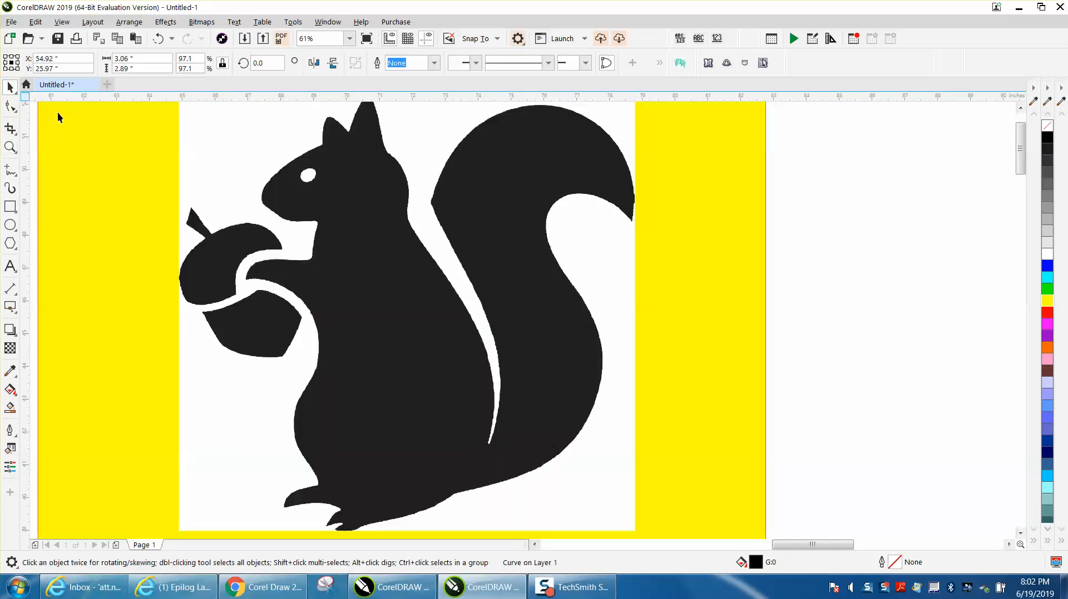
pyautogui.click(383, 253)
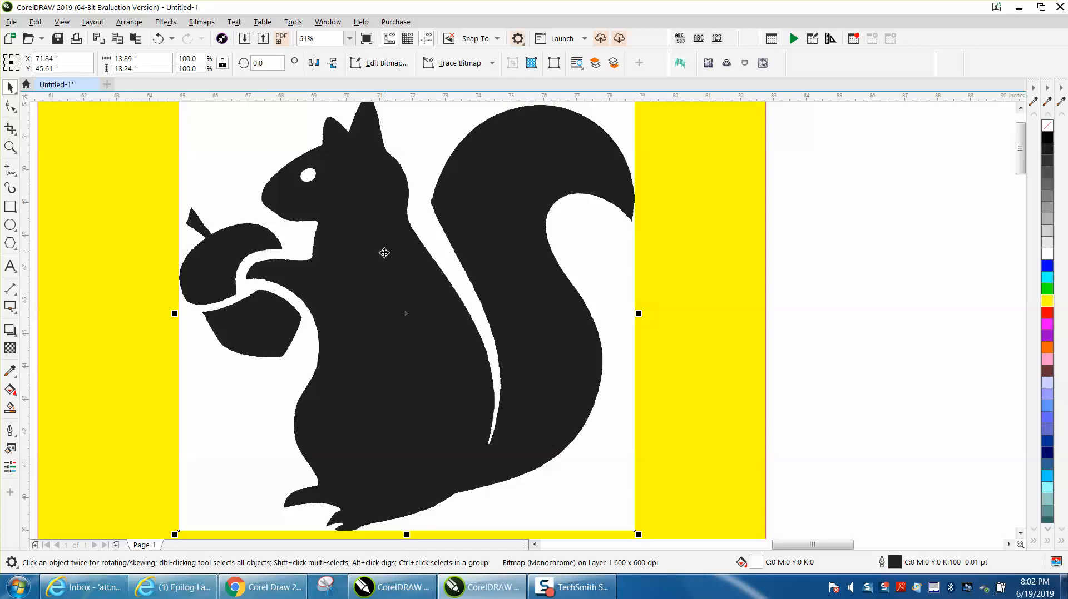
pyautogui.click(201, 22)
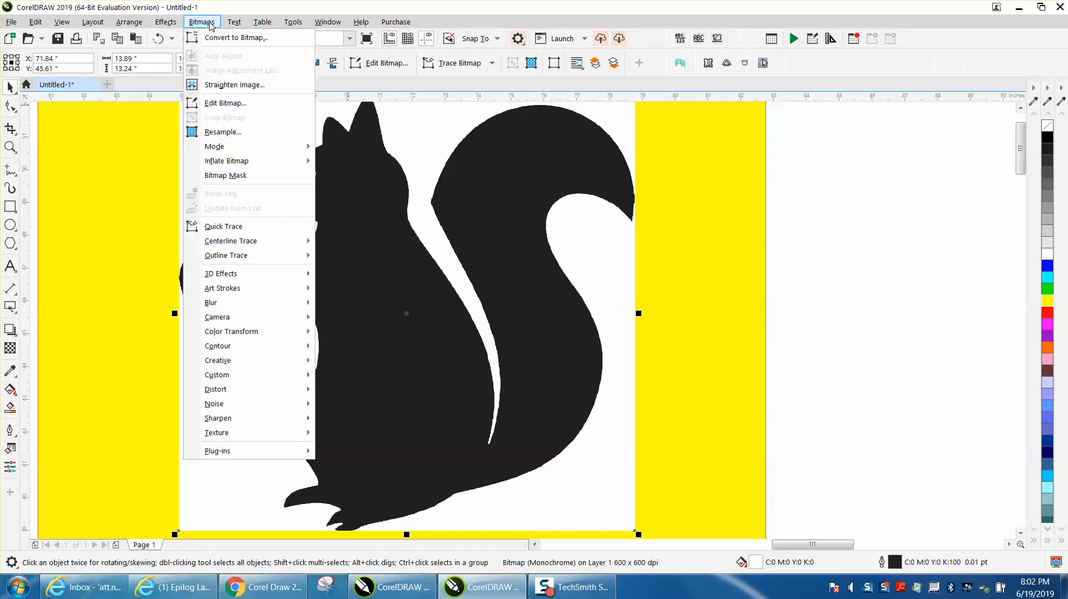
pyautogui.click(237, 37)
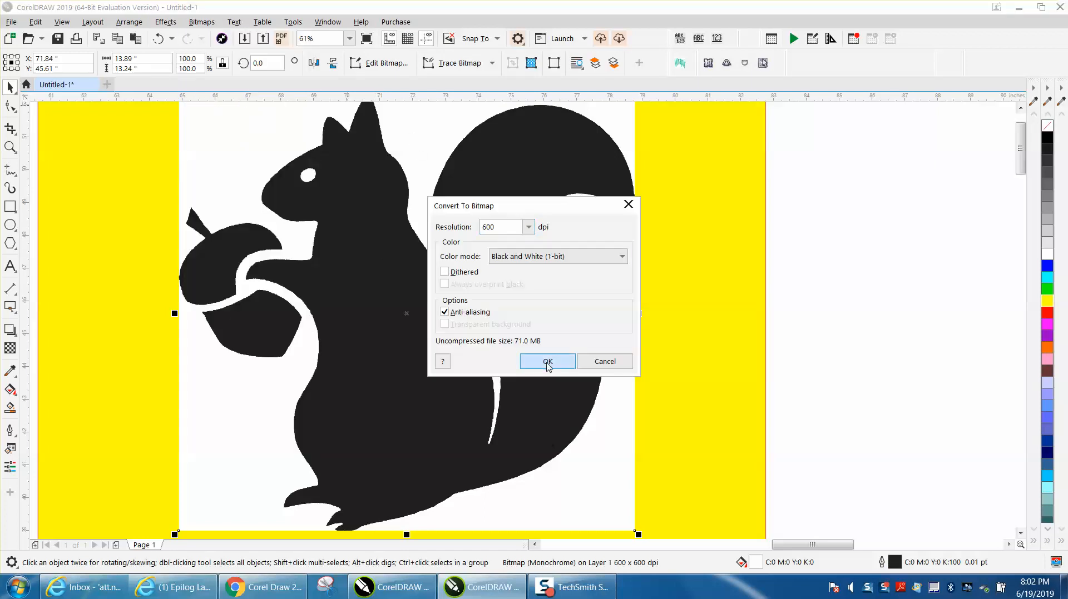
pyautogui.click(546, 361)
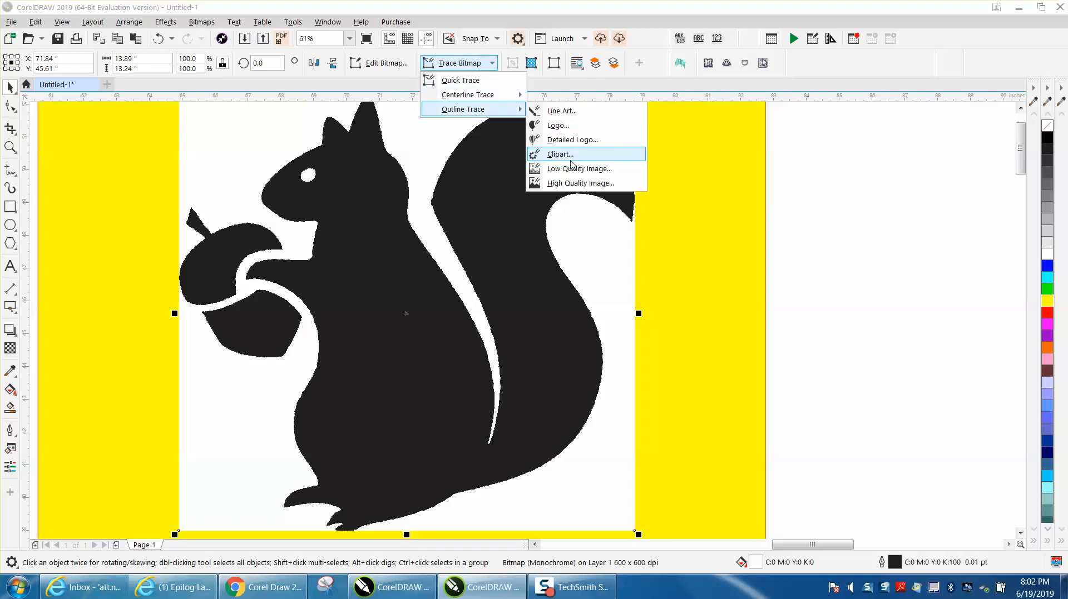
# - Start a Clipart outline trace of the squirrel bitmap and accept reducing the oversized bitmap
pyautogui.click(560, 154)
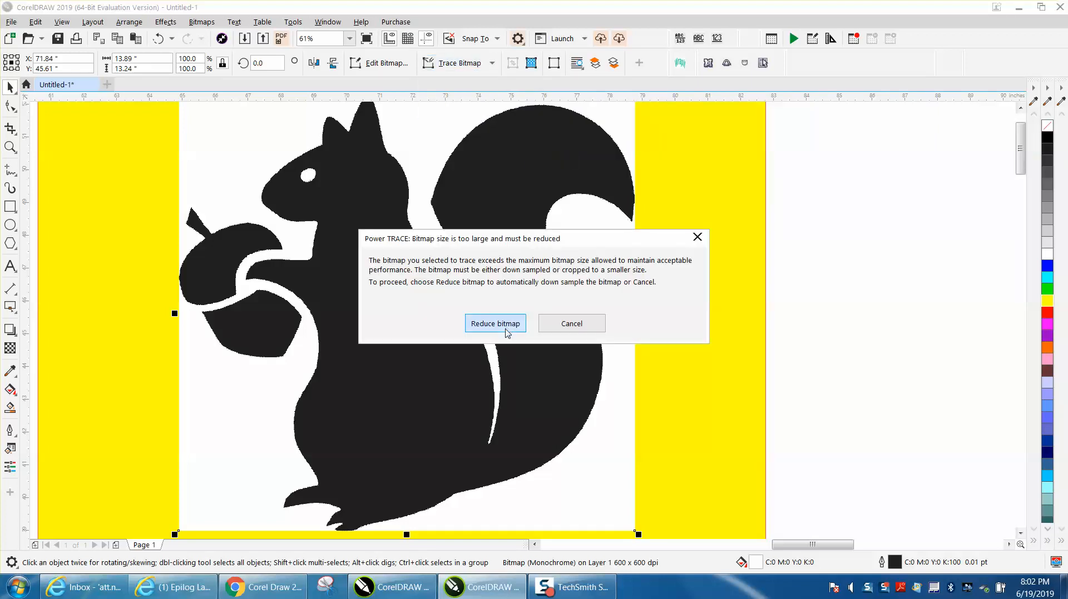
pyautogui.click(571, 324)
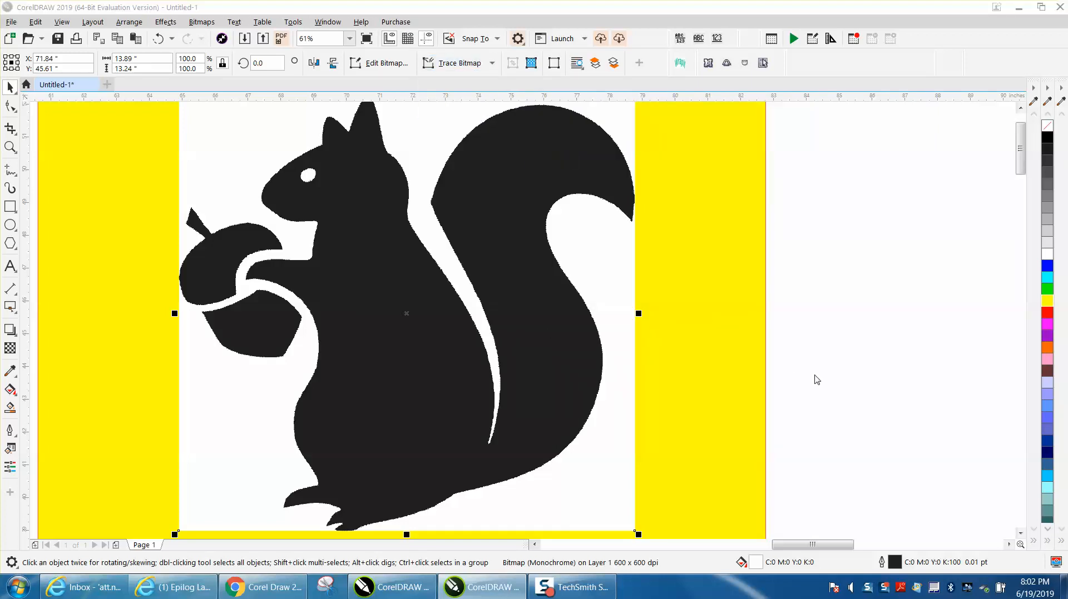
pyautogui.click(461, 63)
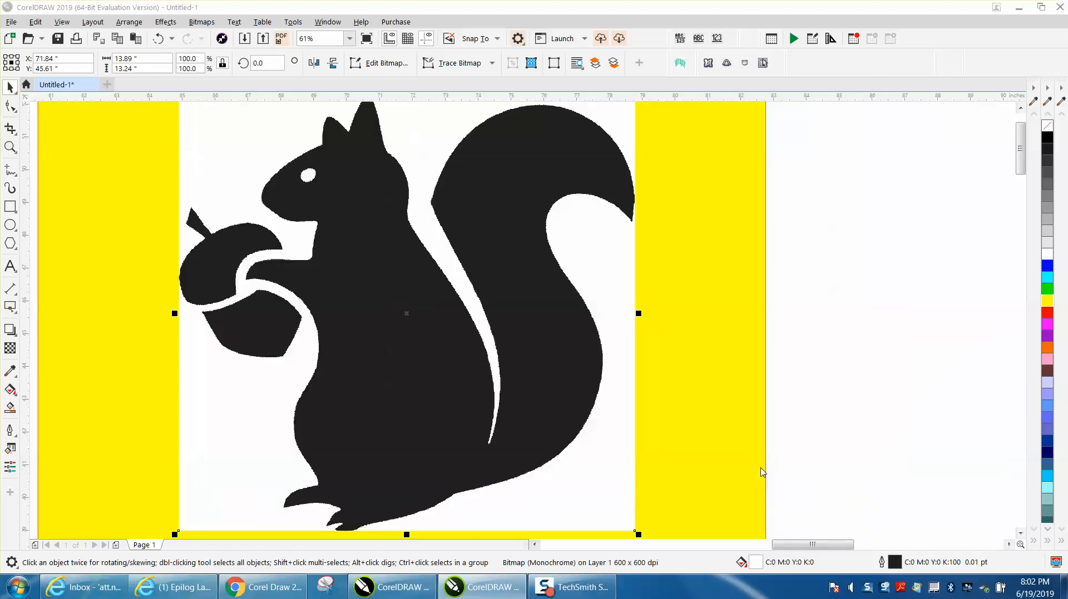
pyautogui.moveTo(477, 318)
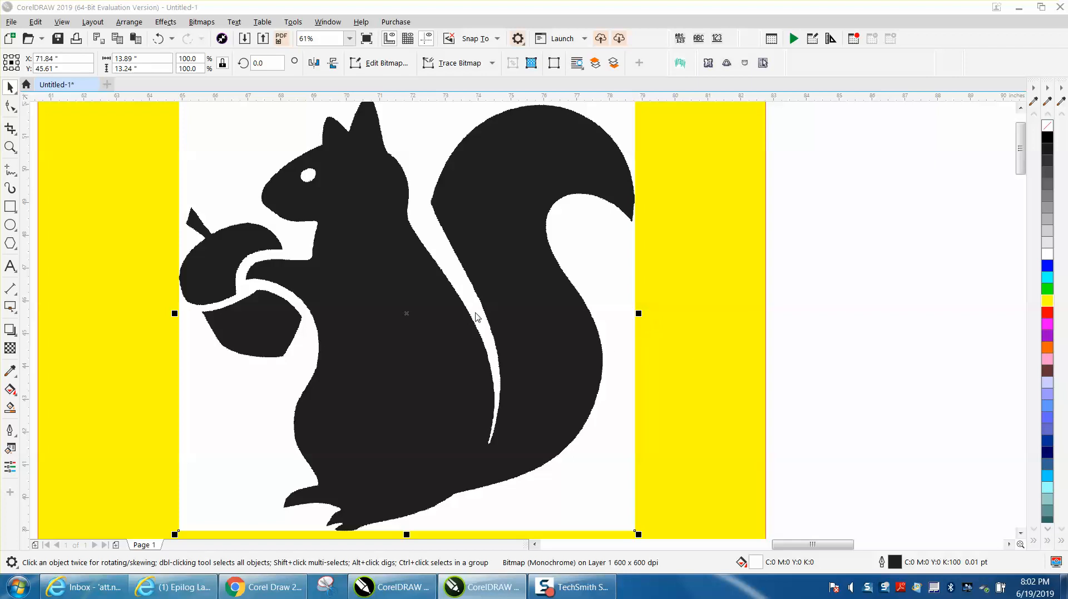
pyautogui.moveTo(406, 317)
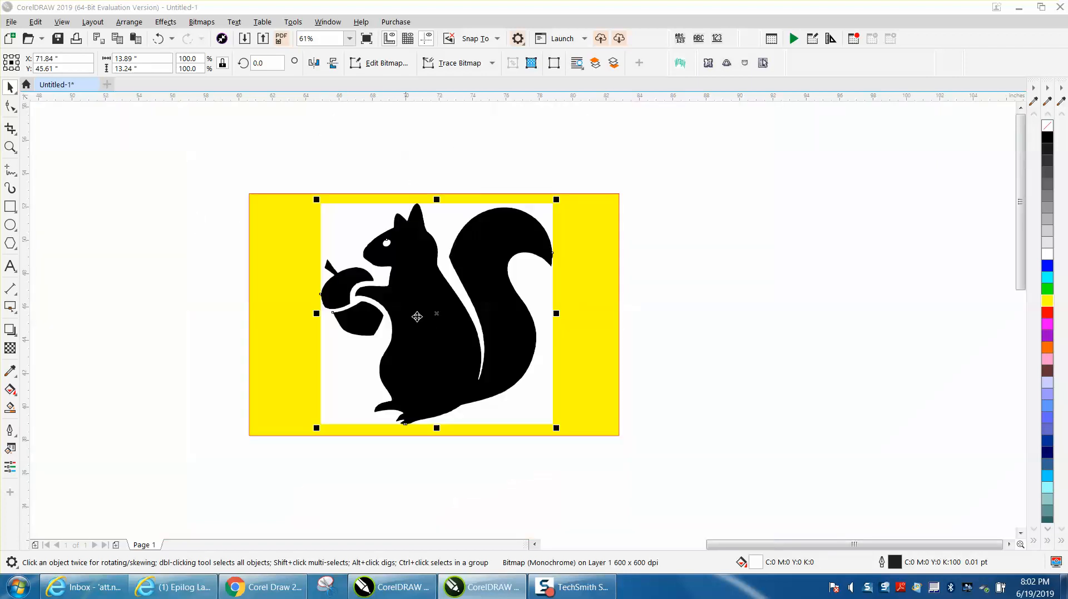
# - Accept the PowerTrace result, ungroup its 7 curves, and show the acorn's 63 nodes
pyautogui.click(454, 63)
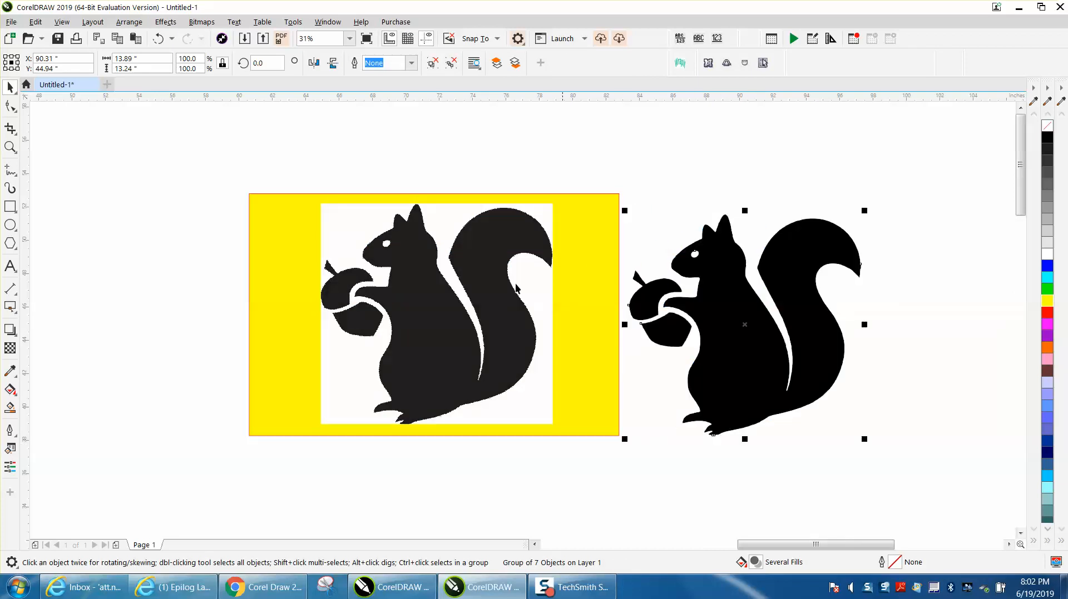
pyautogui.click(129, 22)
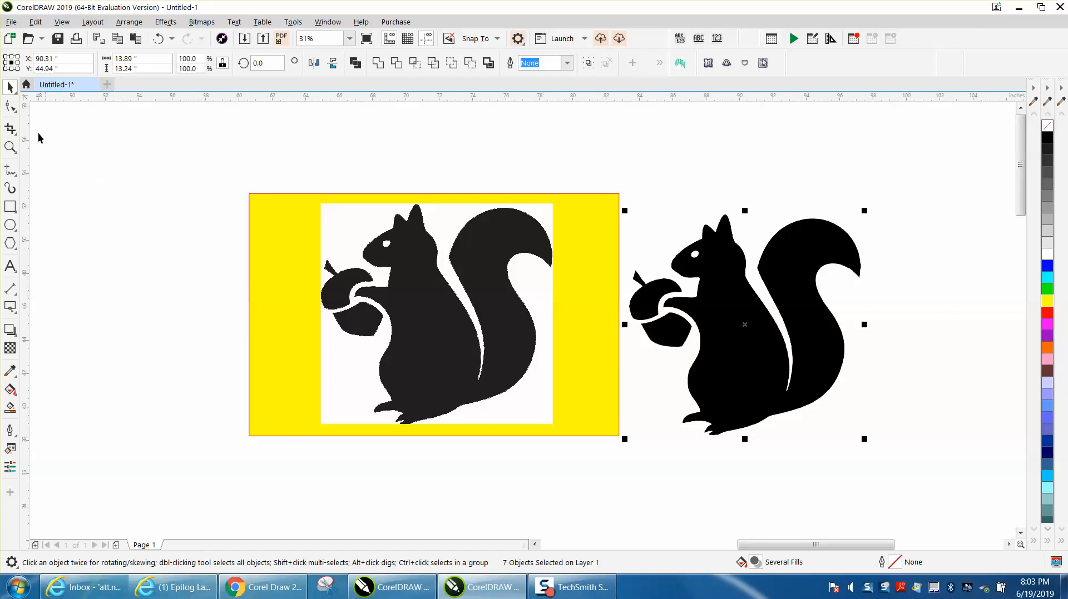
pyautogui.click(10, 148)
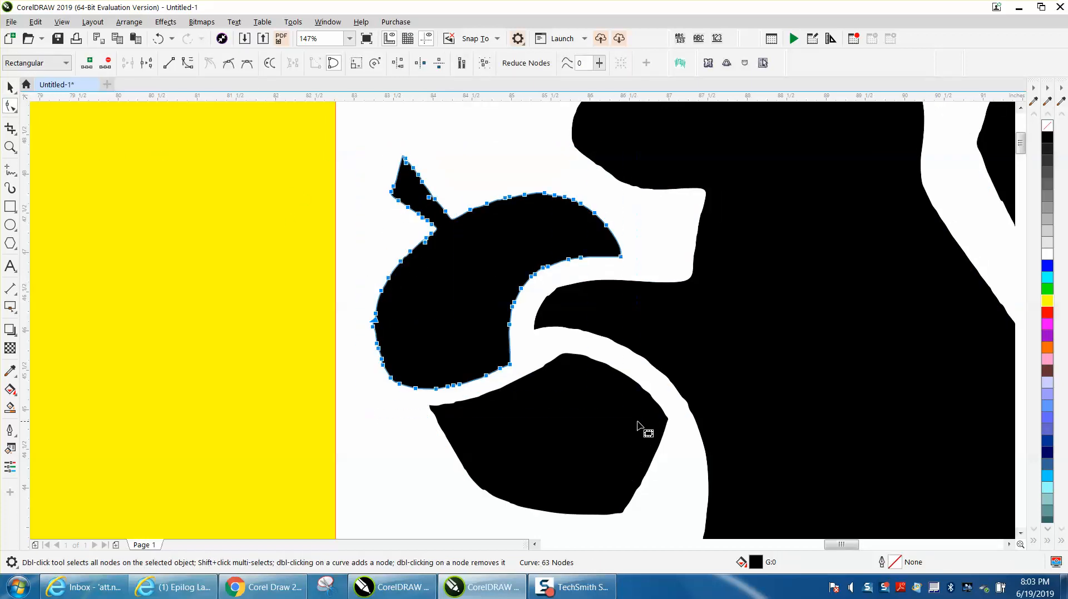
pyautogui.moveTo(586, 576)
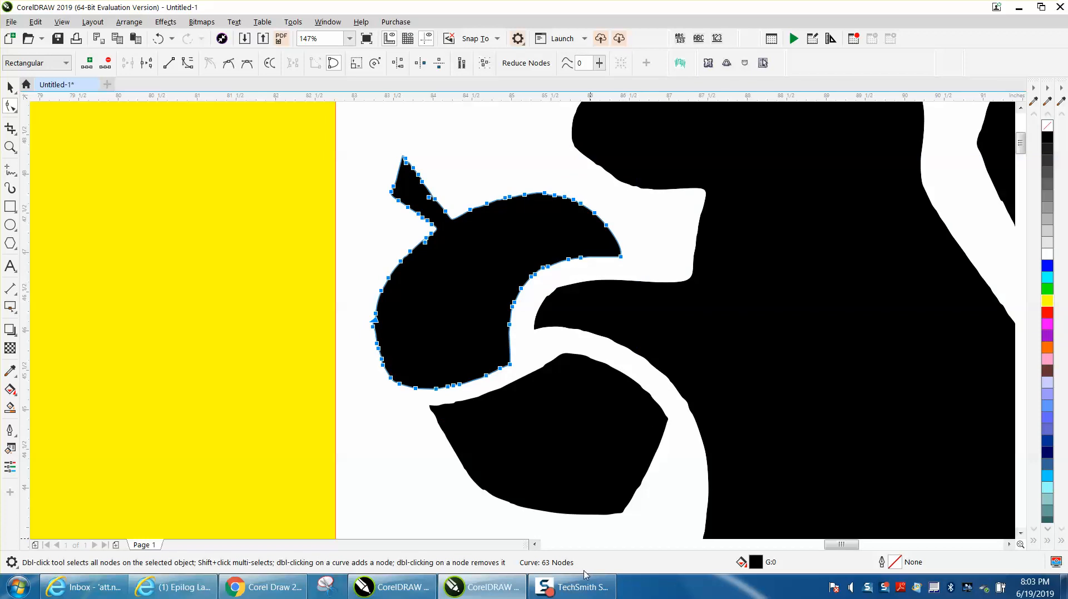
pyautogui.moveTo(500, 415)
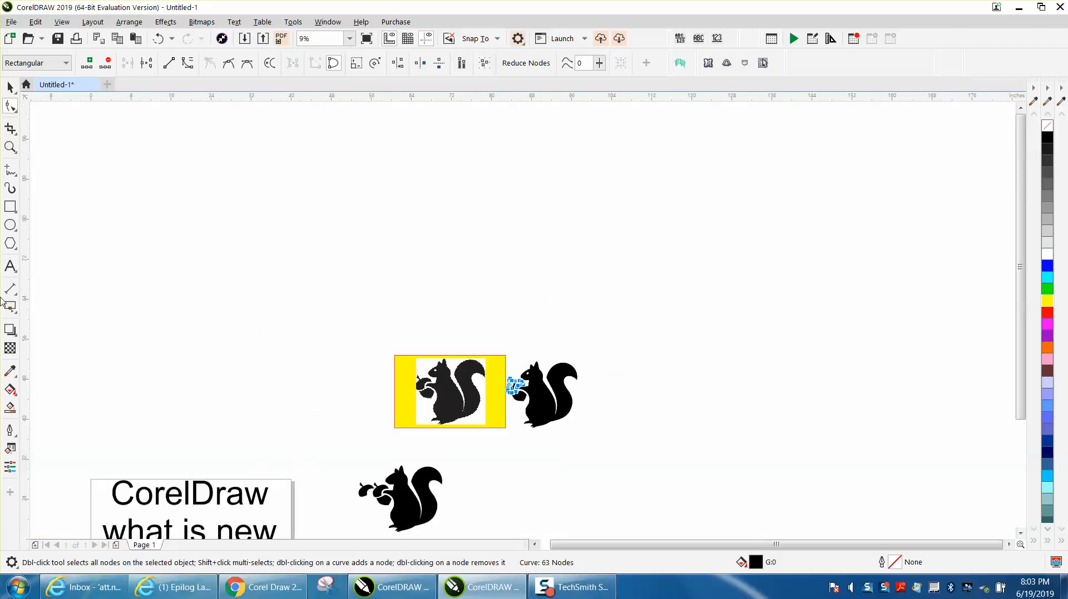
# - Zoom in on the lower squirrel and select the second acorn to view its 80 nodes
pyautogui.click(10, 148)
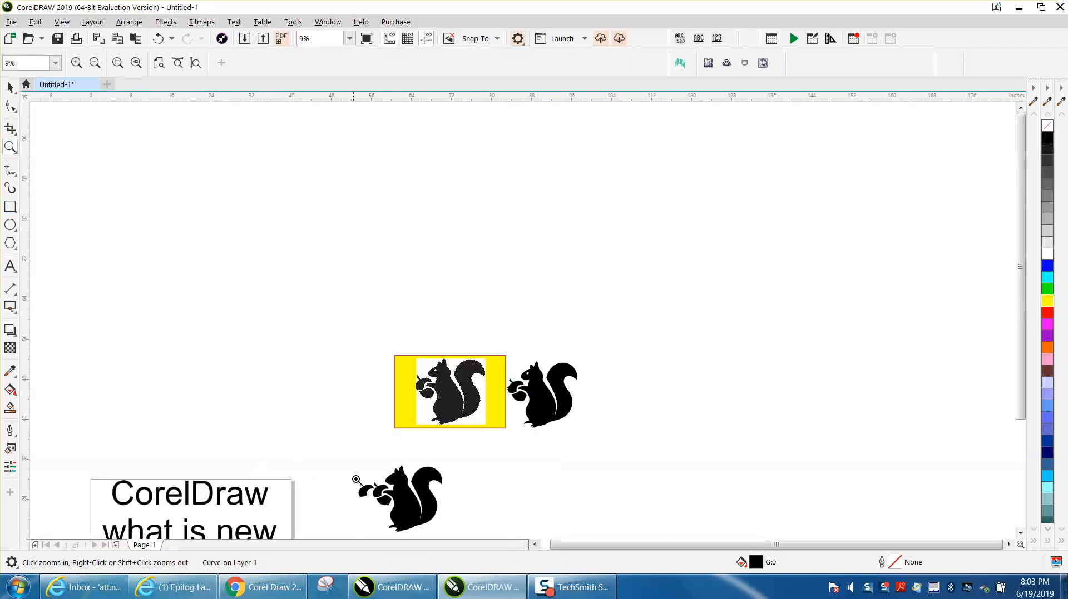
pyautogui.click(355, 481)
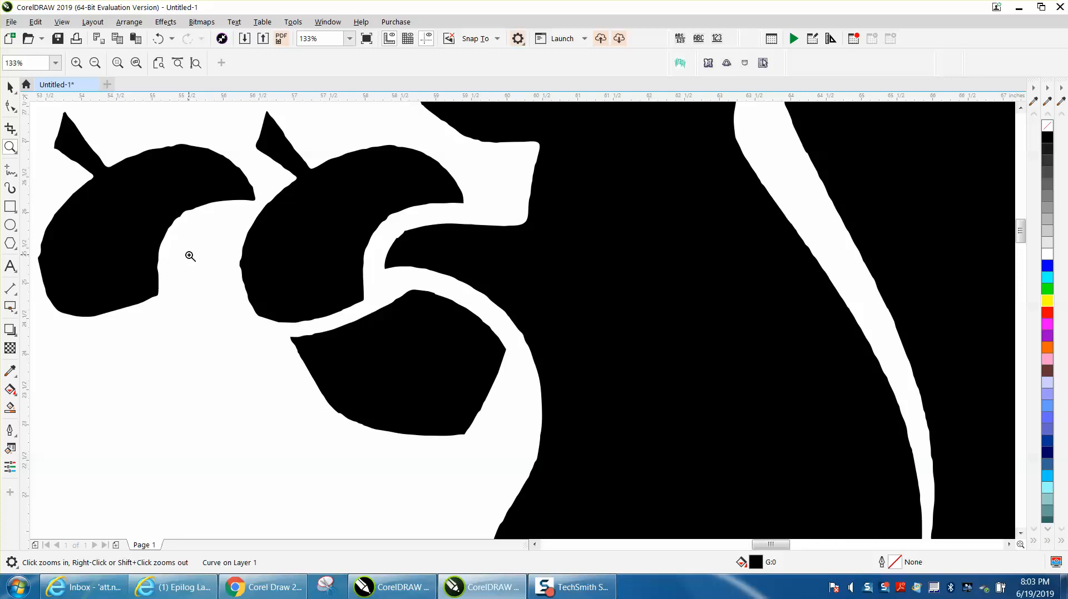
pyautogui.rightClick(191, 256)
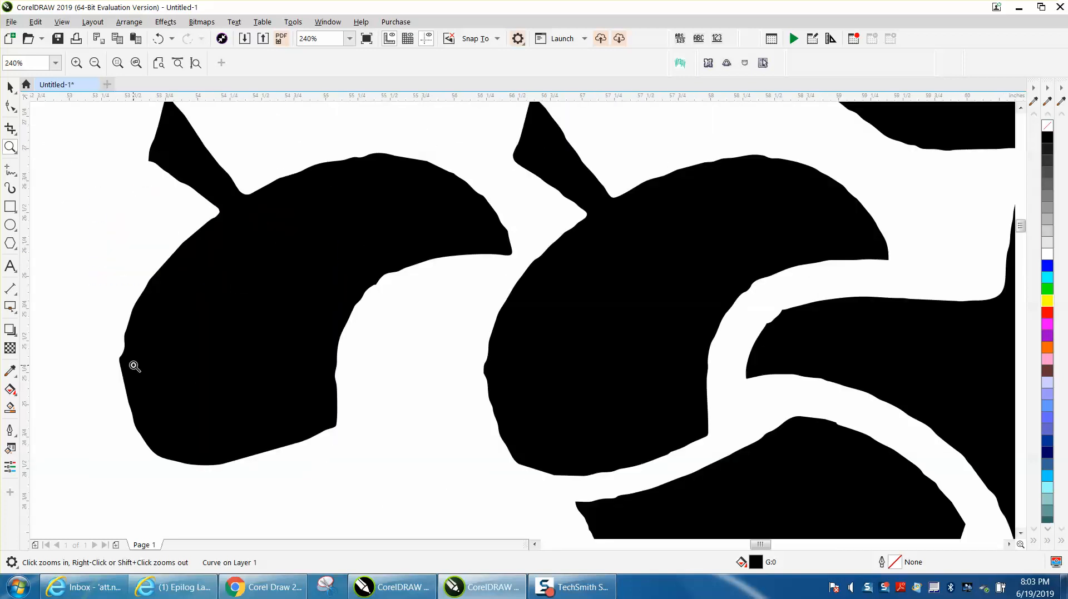
pyautogui.click(10, 87)
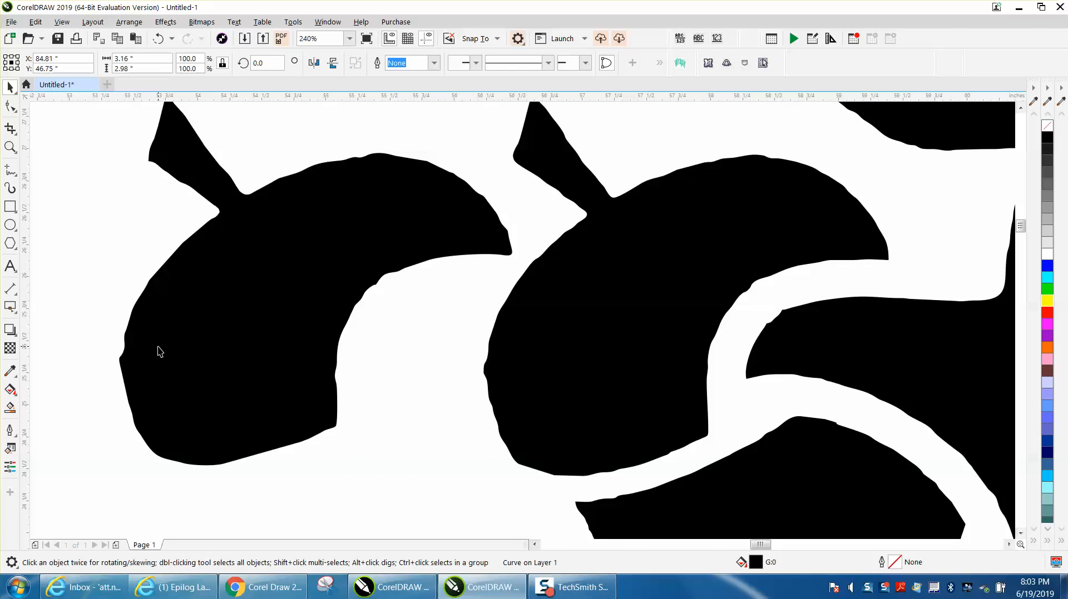
pyautogui.moveTo(511, 406)
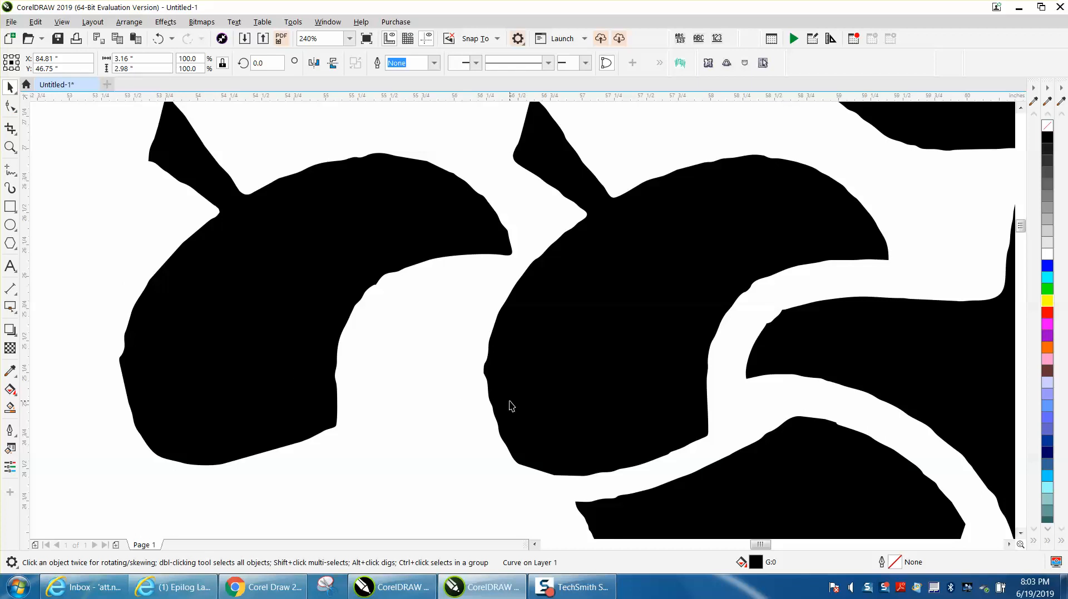
pyautogui.moveTo(439, 212)
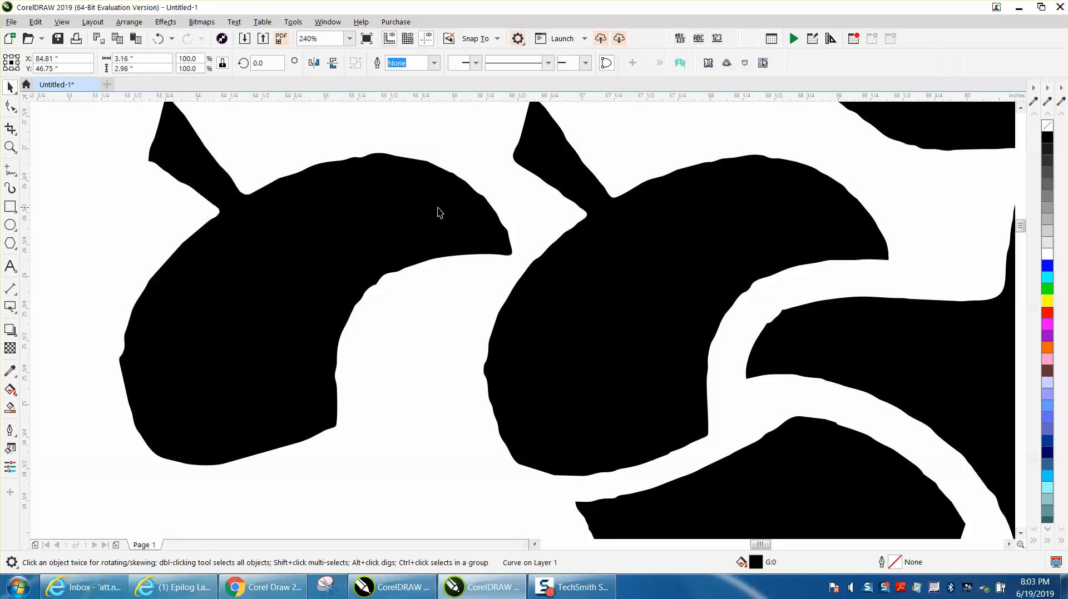
pyautogui.moveTo(121, 366)
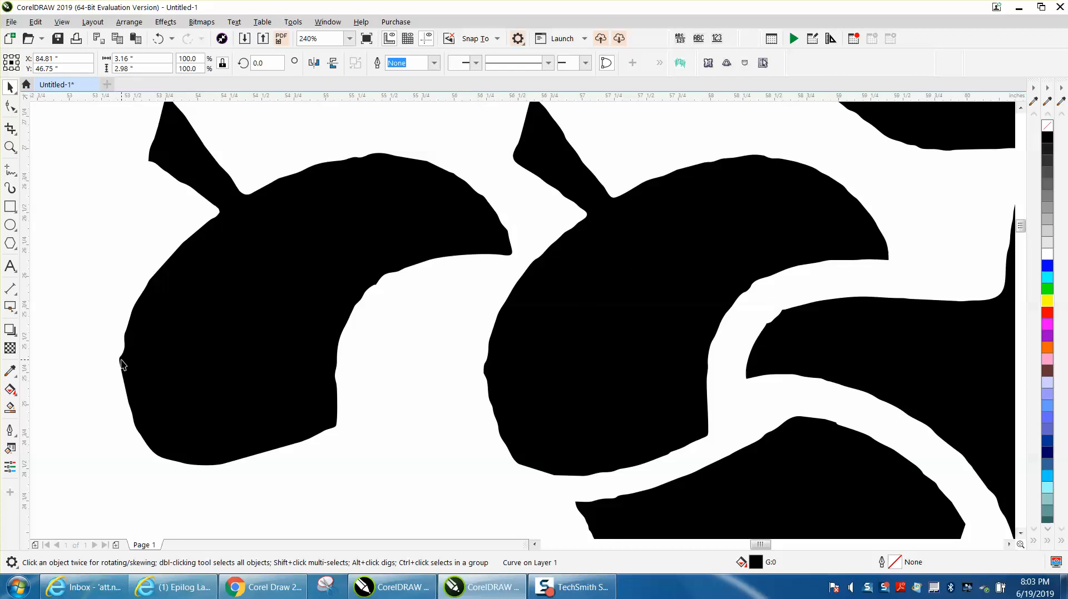
pyautogui.moveTo(487, 366)
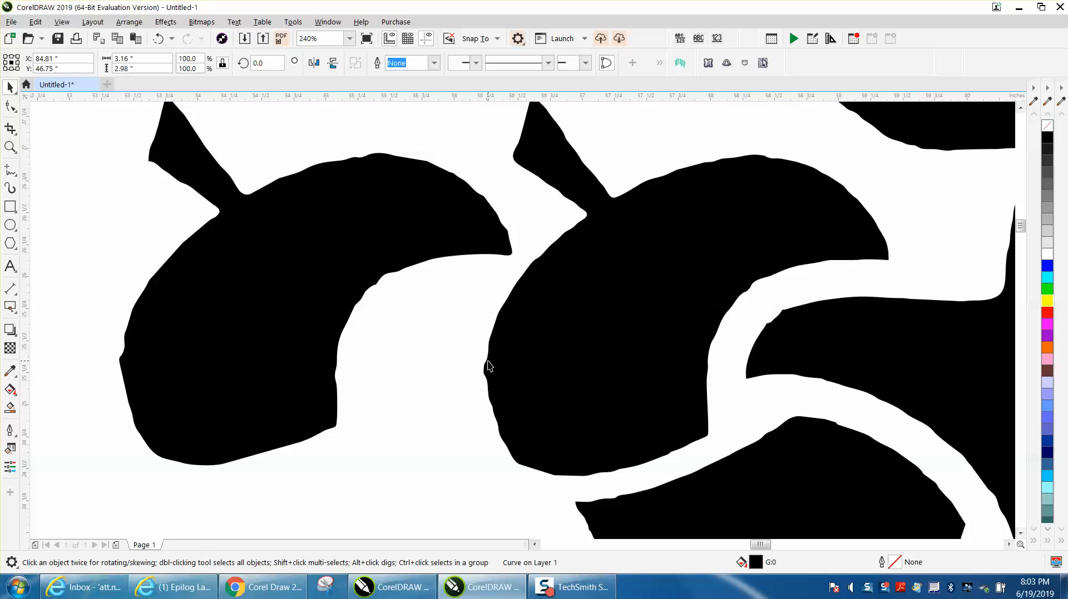
pyautogui.moveTo(100, 191)
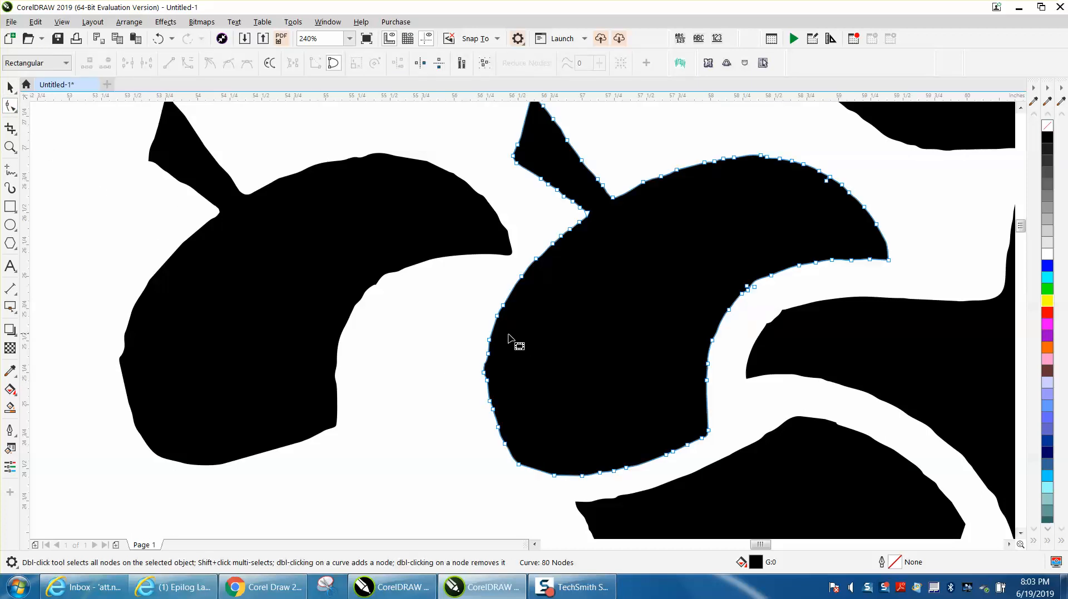
# - Brush the Smooth tool along the second acorn's edge, then return to the Pick tool
pyautogui.click(10, 107)
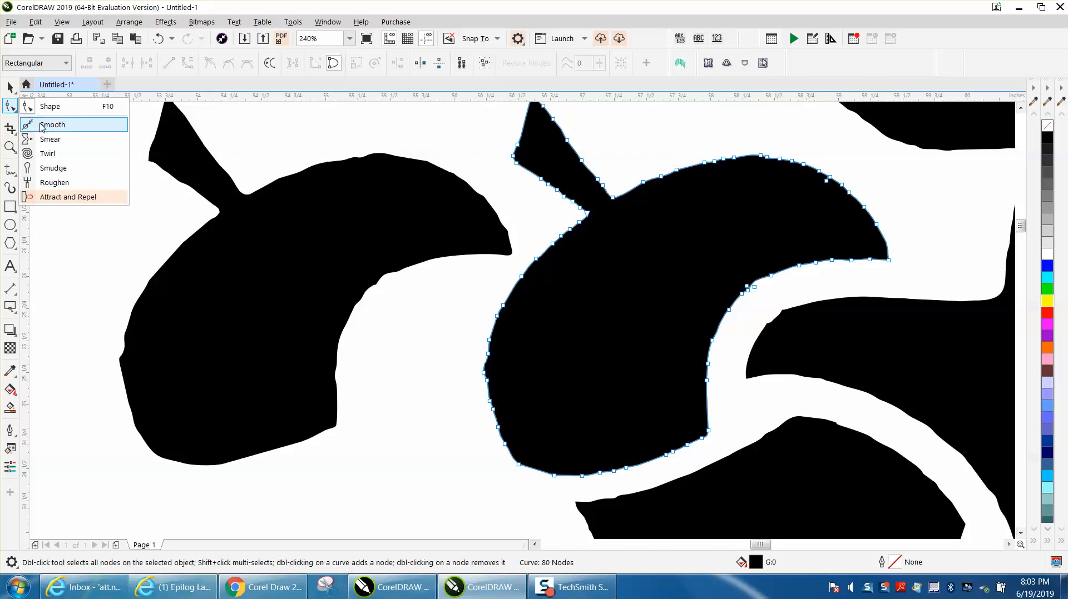
pyautogui.click(52, 125)
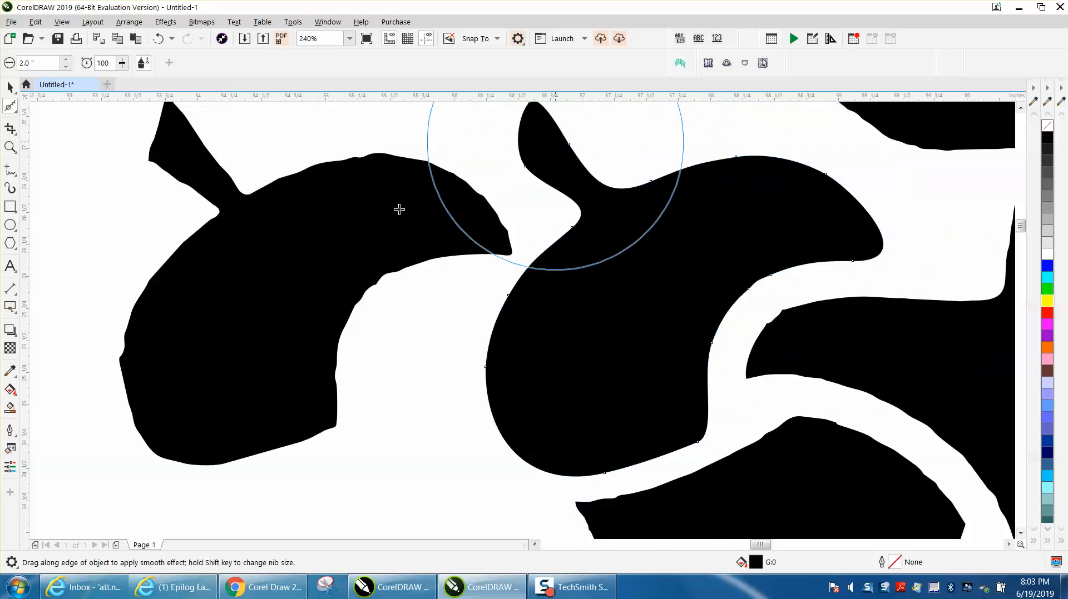
pyautogui.click(10, 87)
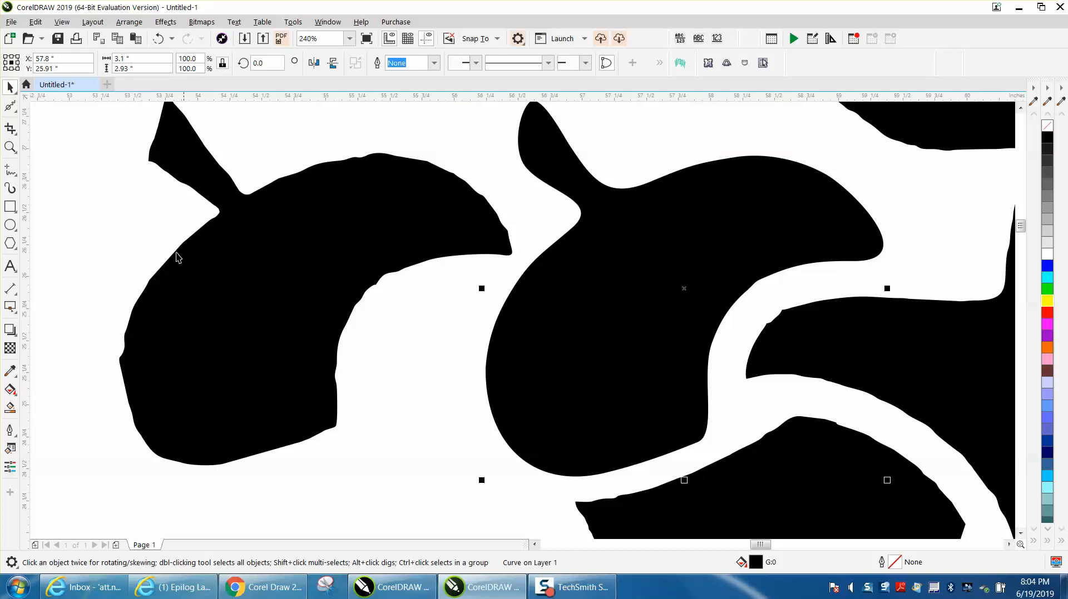
pyautogui.moveTo(19, 118)
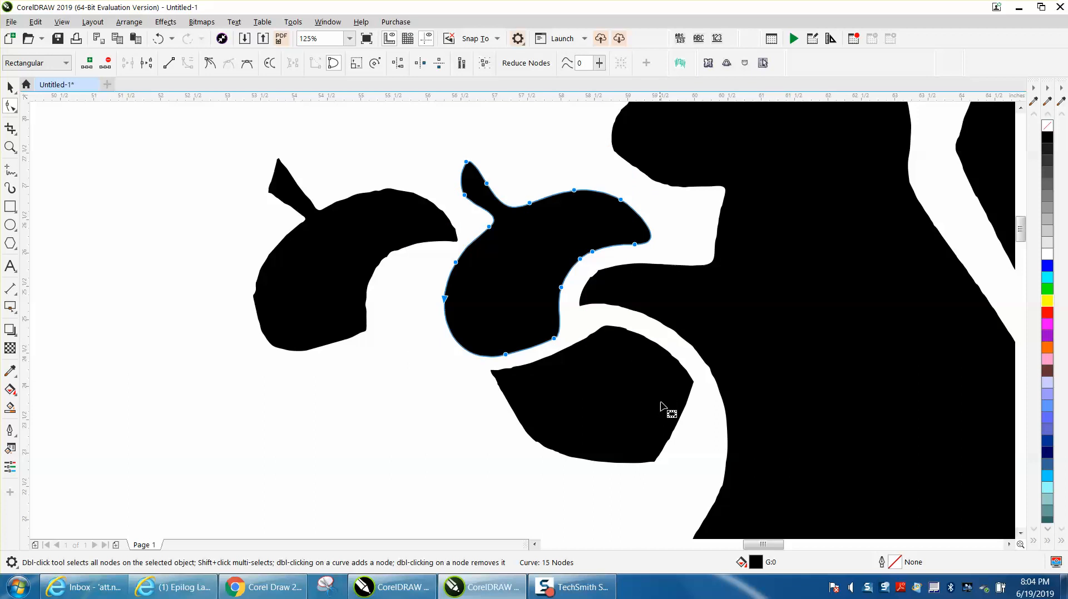
pyautogui.moveTo(560, 573)
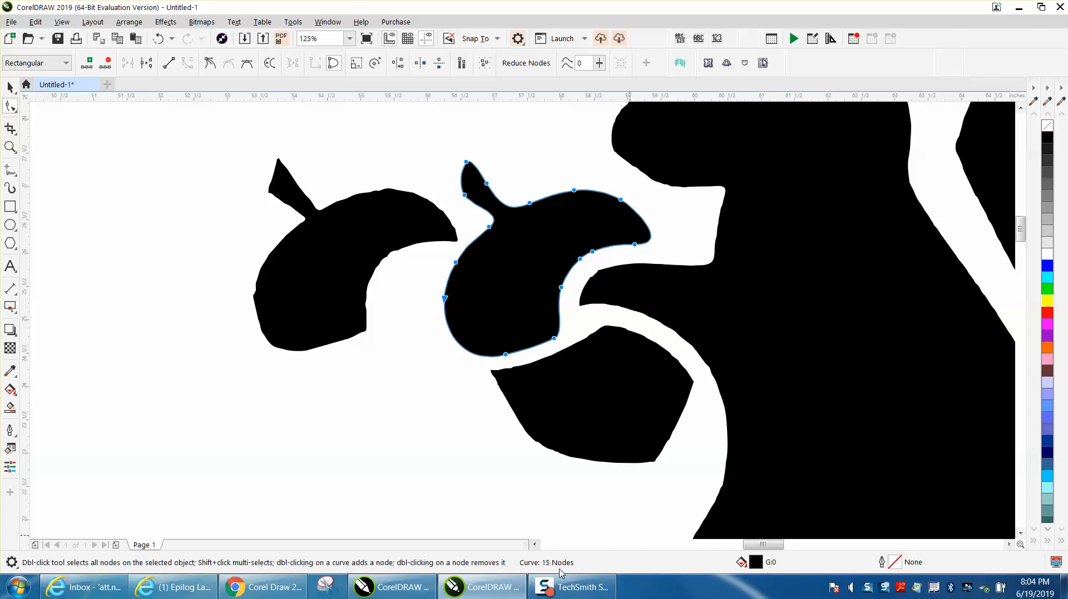
pyautogui.moveTo(506, 451)
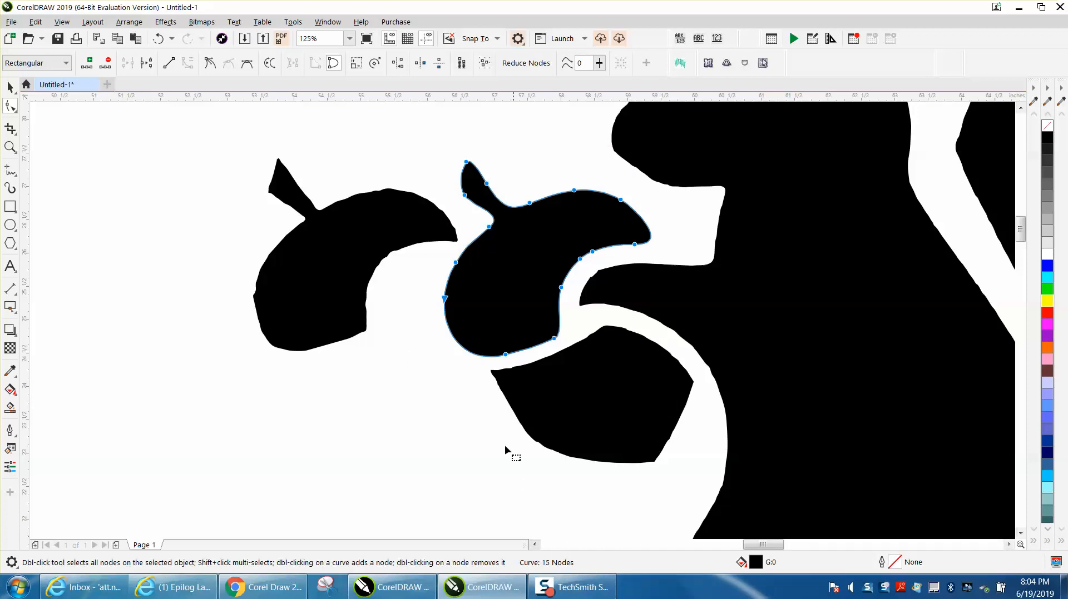
pyautogui.moveTo(155, 168)
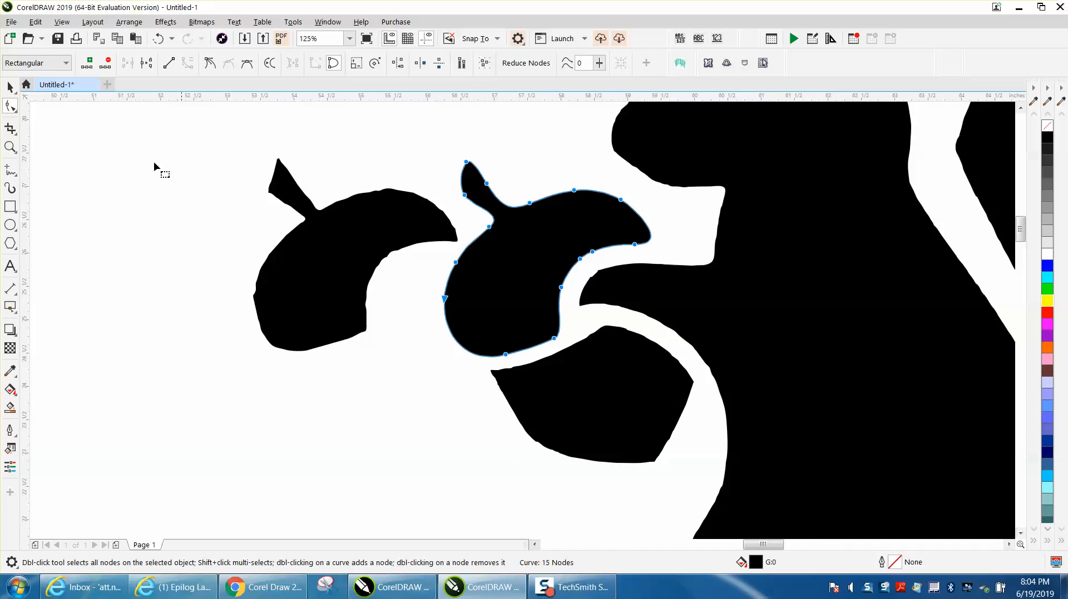
# - Reduce the smoothed acorn's nodes with the Shape tool until it has 16 nodes
pyautogui.click(10, 147)
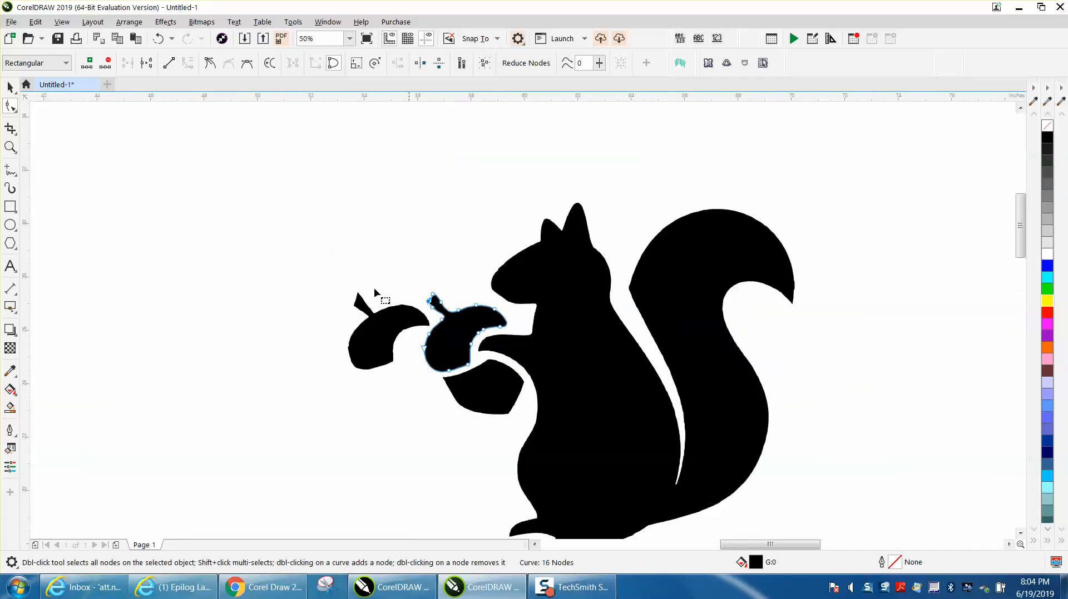
pyautogui.click(10, 87)
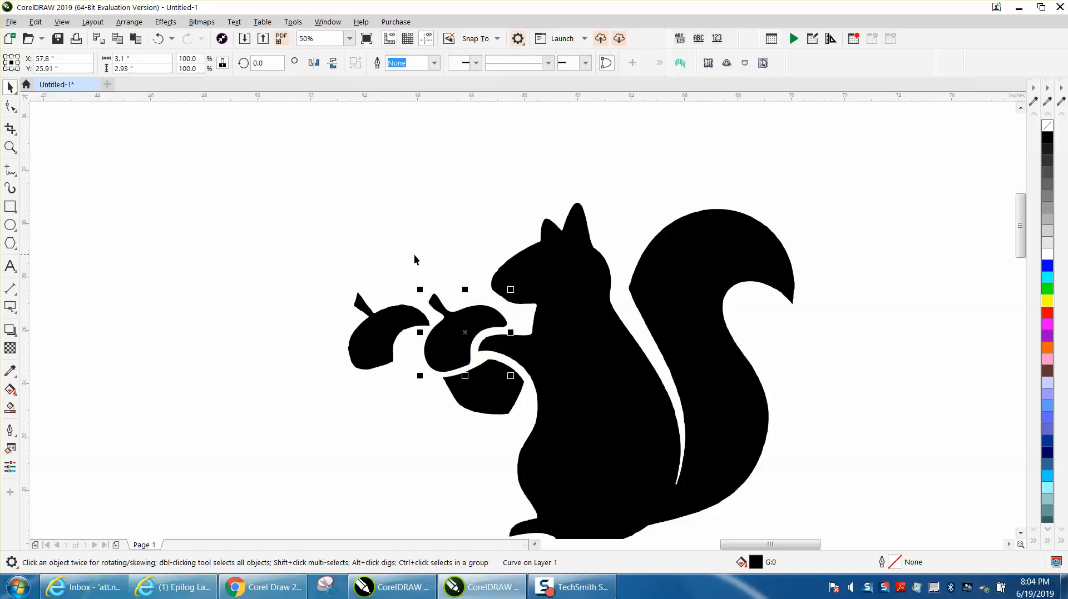
pyautogui.moveTo(411, 262)
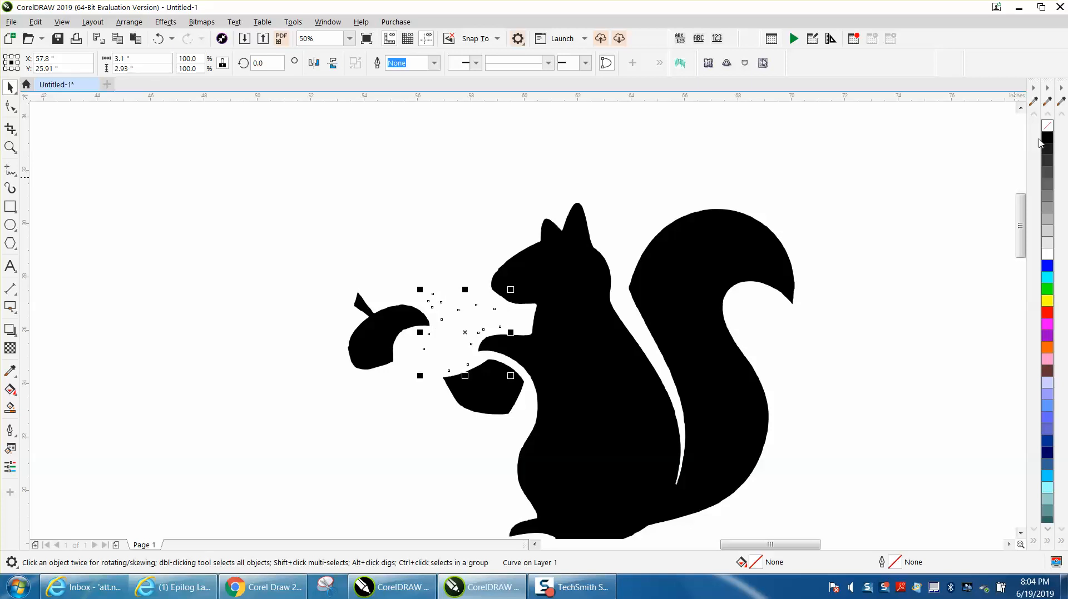
pyautogui.moveTo(1035, 149)
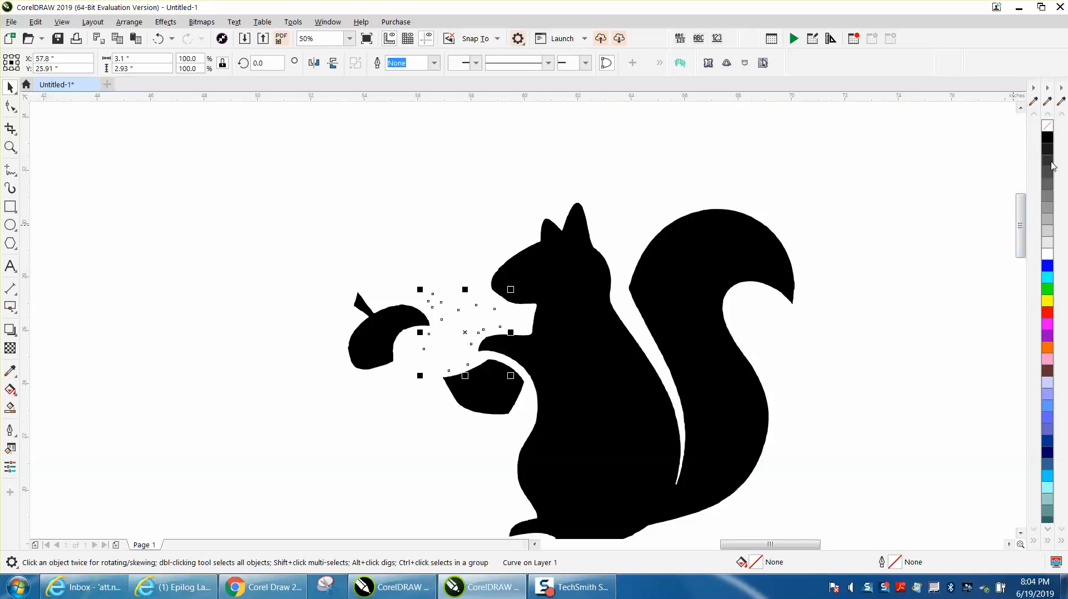
pyautogui.click(1047, 136)
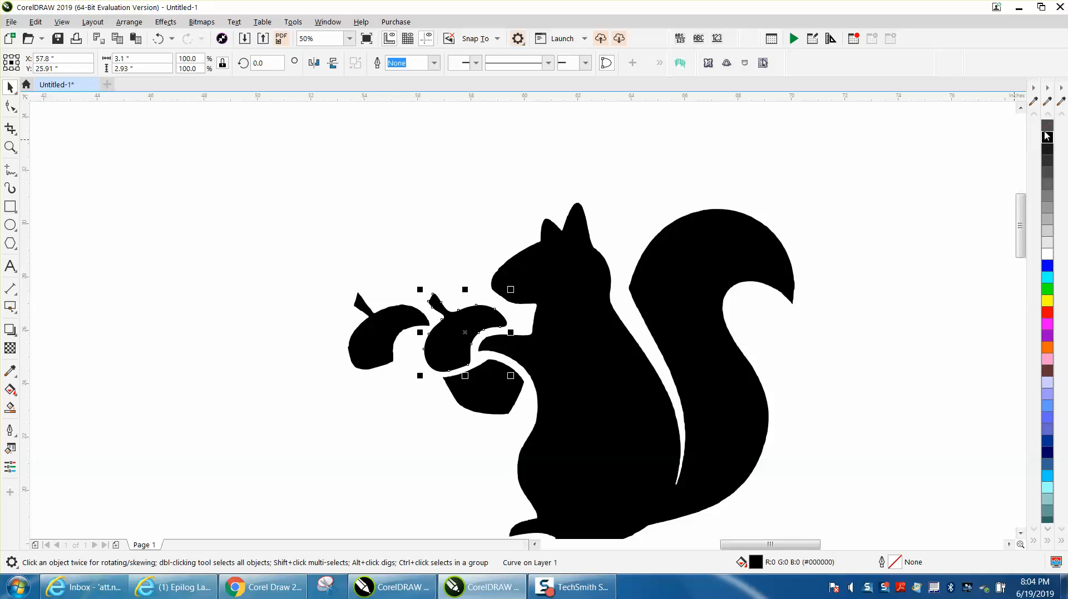
pyautogui.moveTo(749, 156)
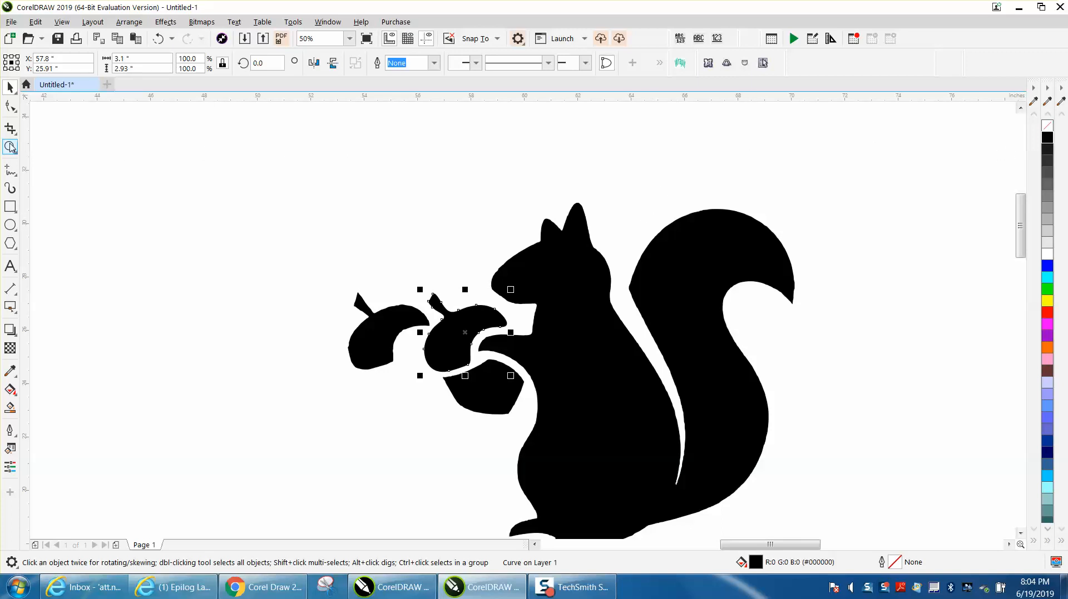
pyautogui.click(10, 147)
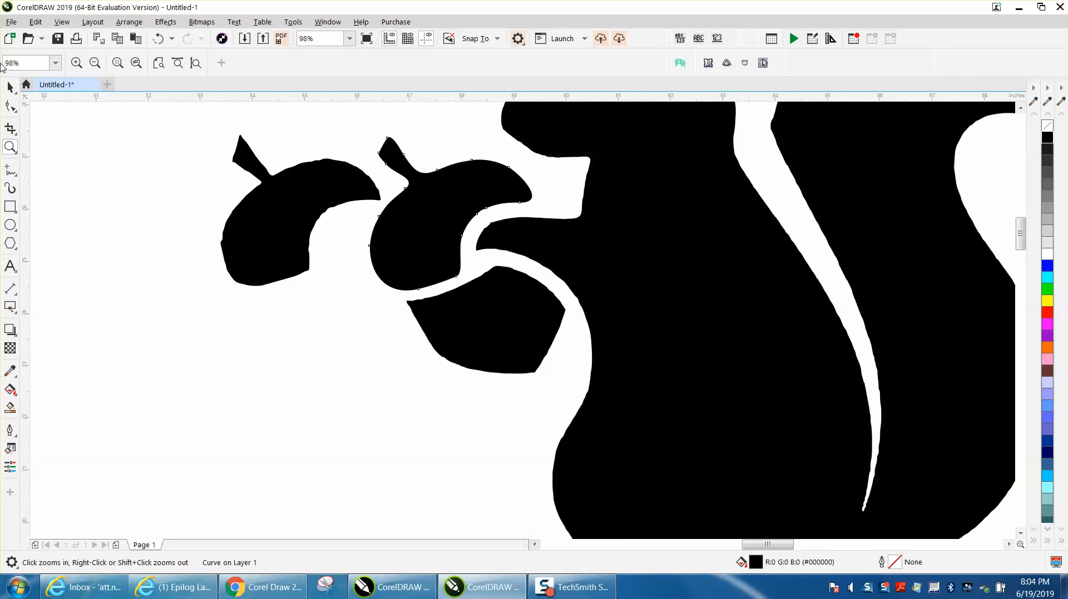
# - Deselect the acorn and open Tools > Options > CorelDRAW
pyautogui.click(449, 213)
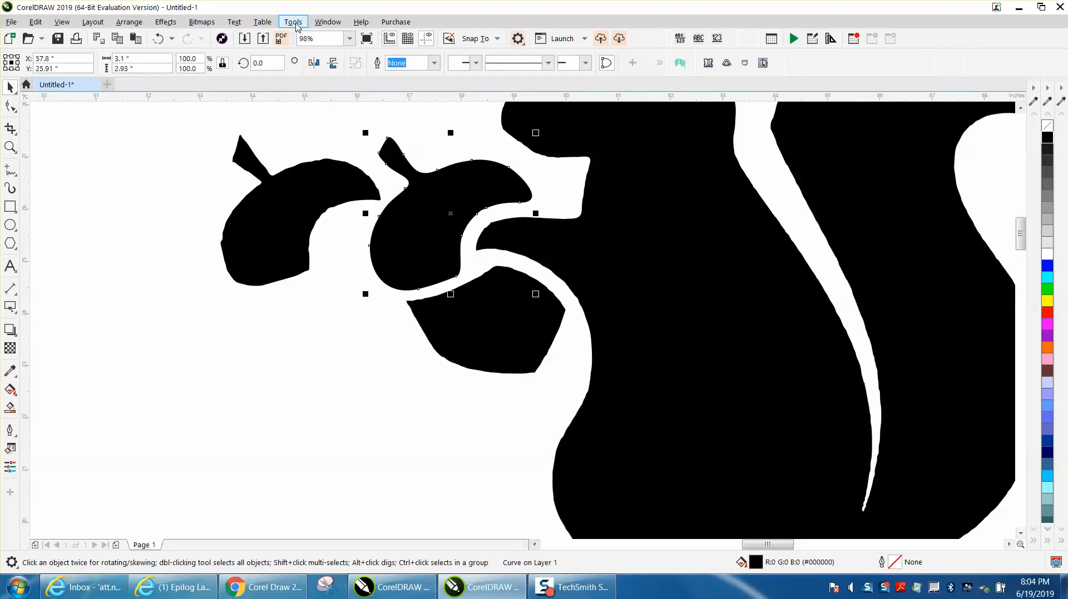
pyautogui.click(292, 22)
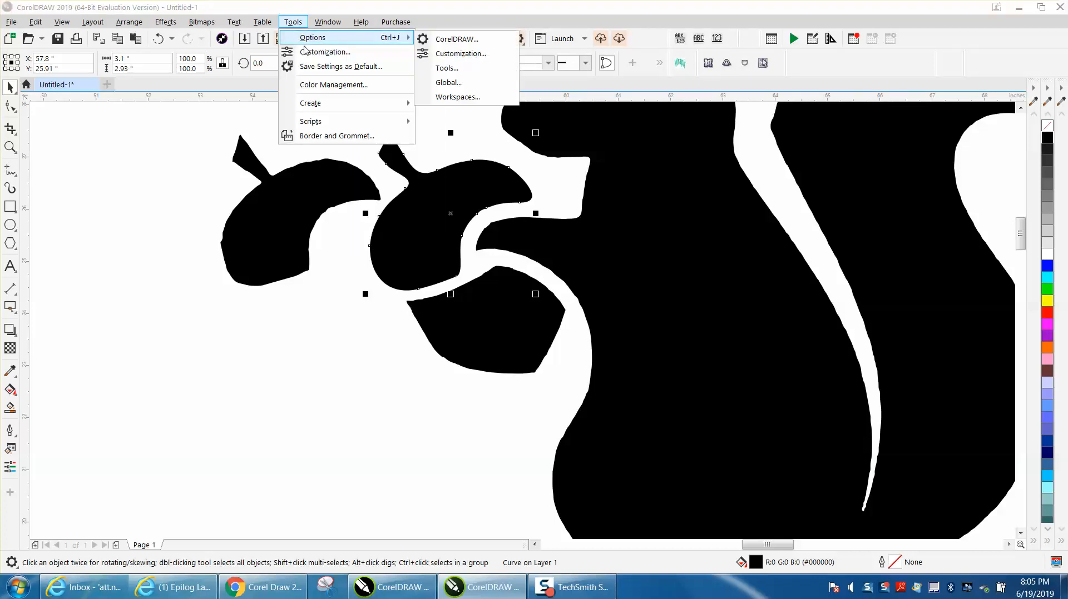
pyautogui.moveTo(461, 53)
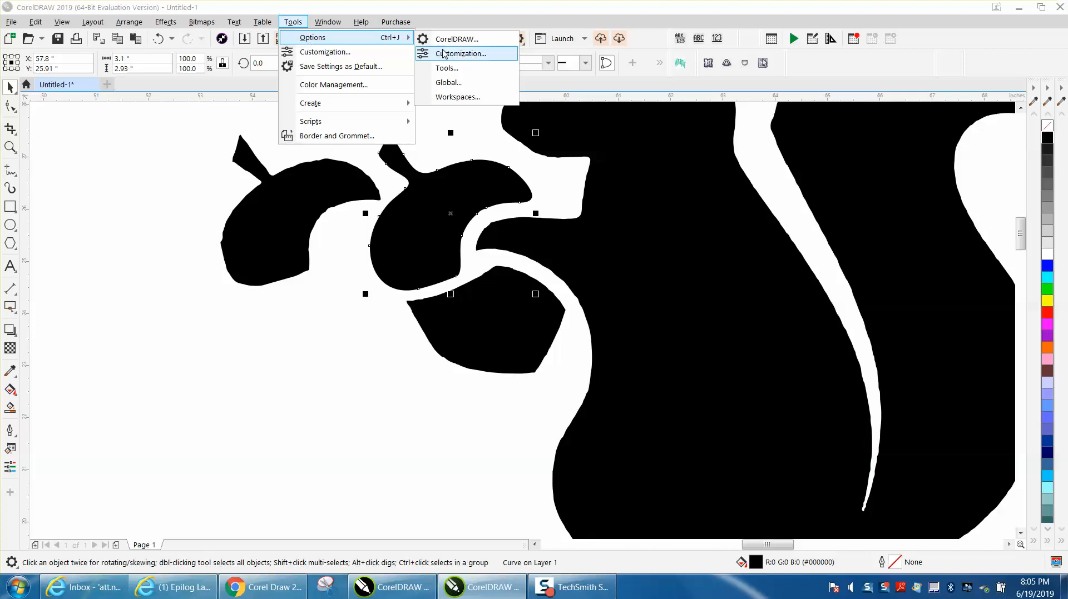
pyautogui.moveTo(457, 39)
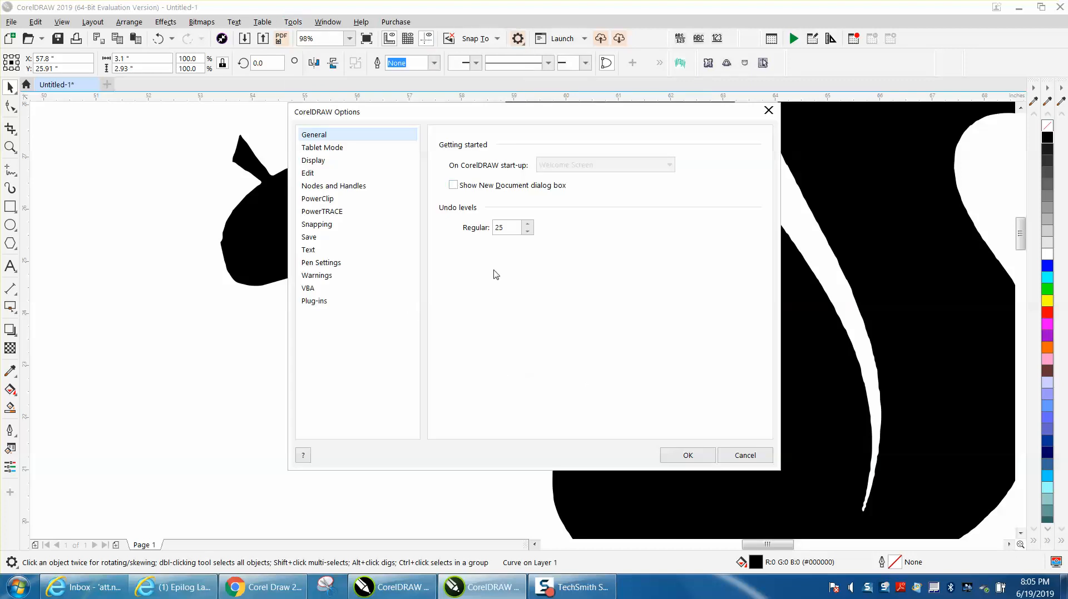
# - Set Node size to Large under Nodes and Handles and confirm with OK
pyautogui.click(308, 249)
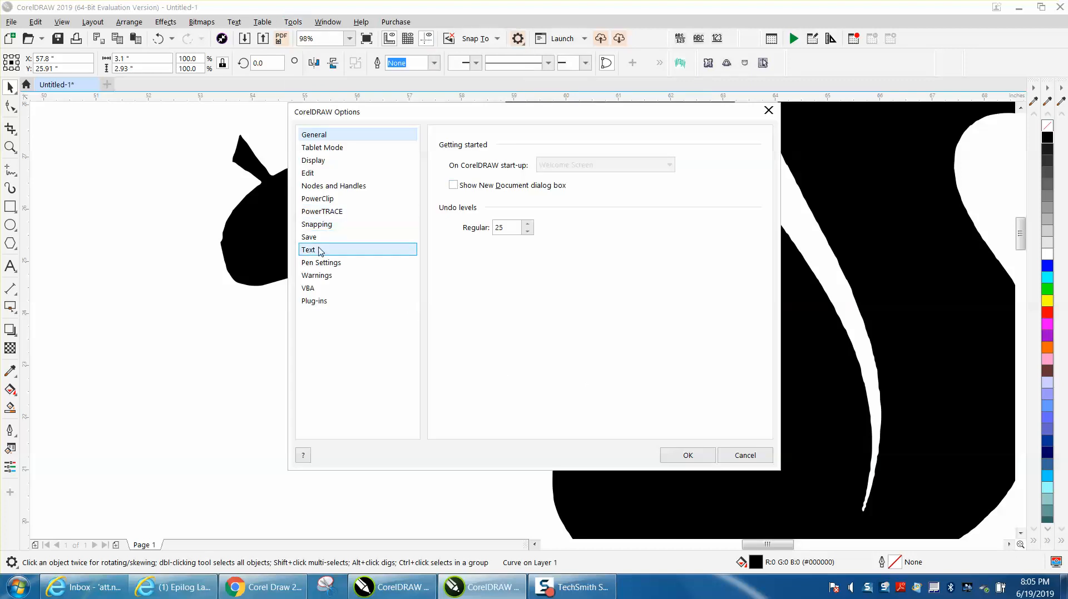
pyautogui.click(333, 186)
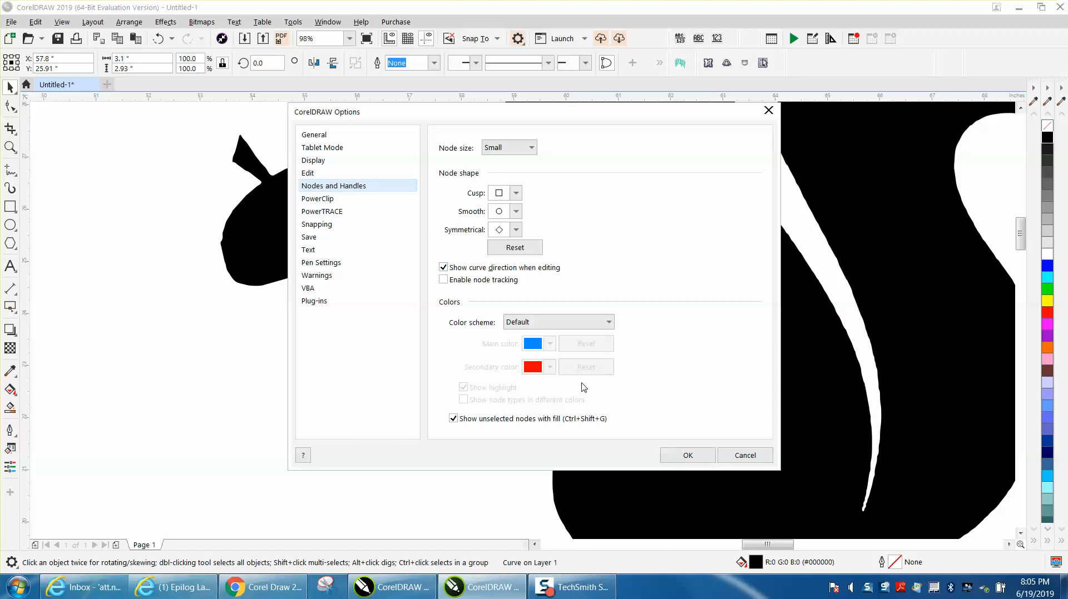
pyautogui.moveTo(534, 171)
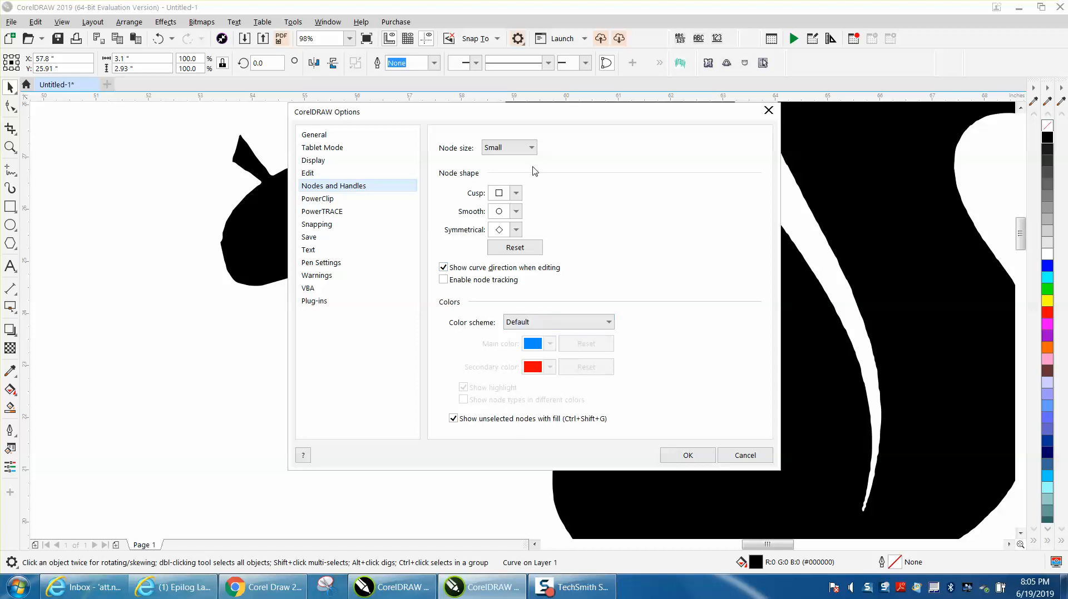
pyautogui.click(507, 147)
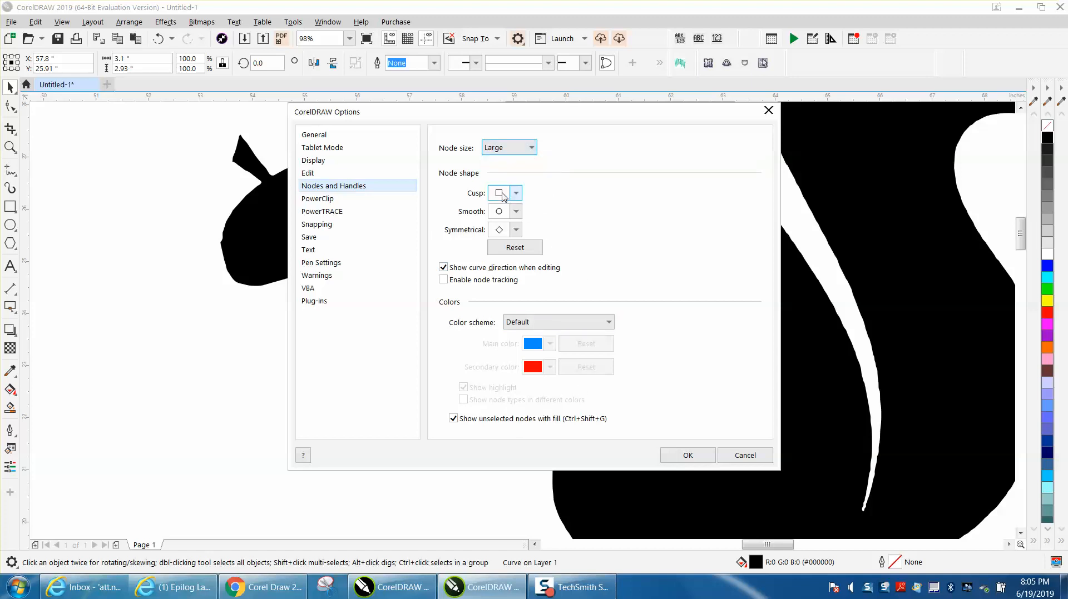
pyautogui.click(687, 455)
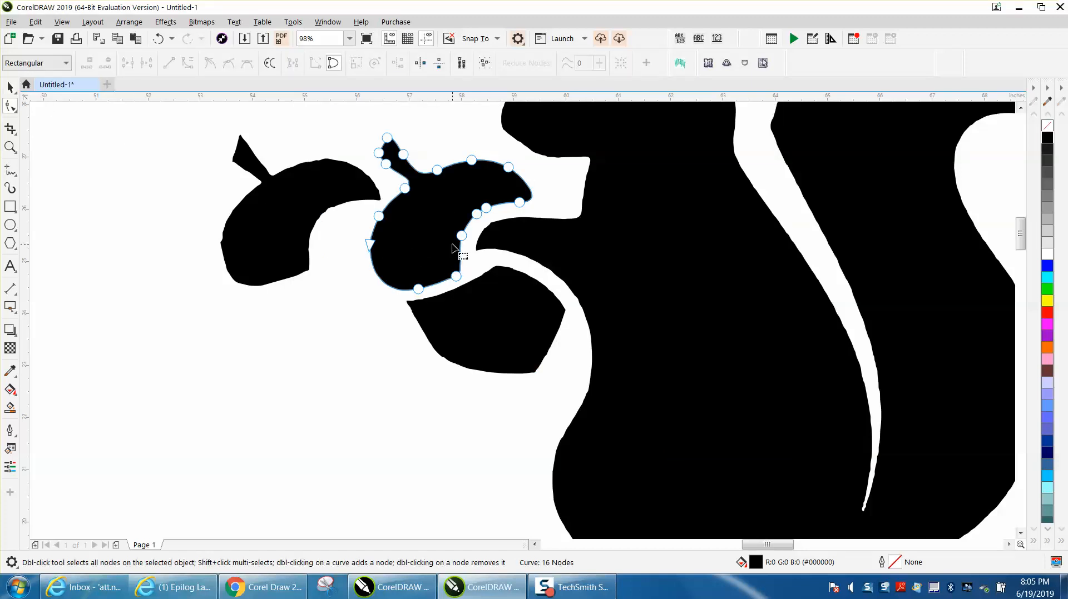
pyautogui.moveTo(436, 240)
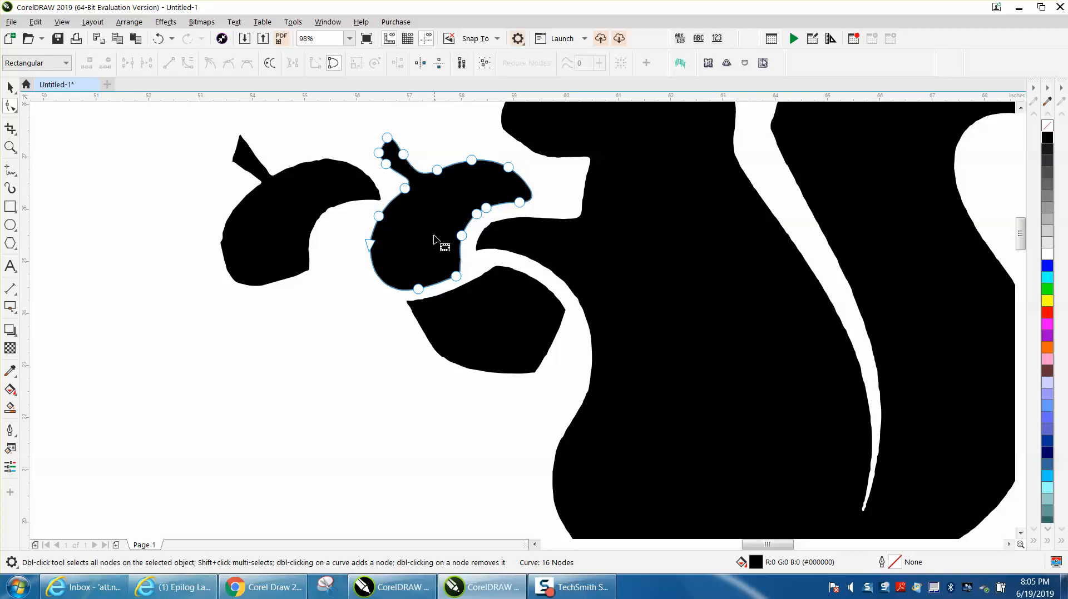